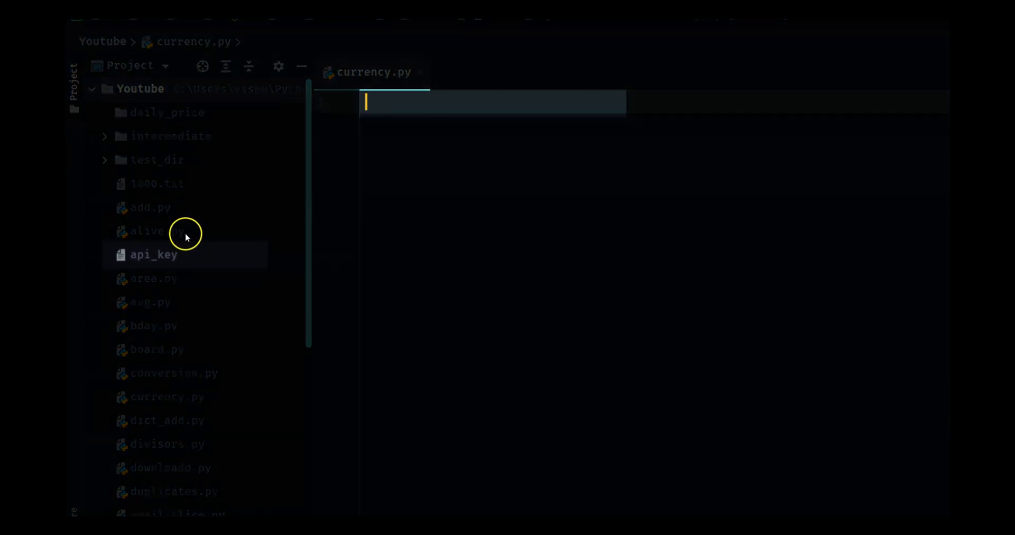
Step: Open the api_key file in the editor, then return to the empty currency.py
{"action": "double_click", "coordinate": [153, 254]}
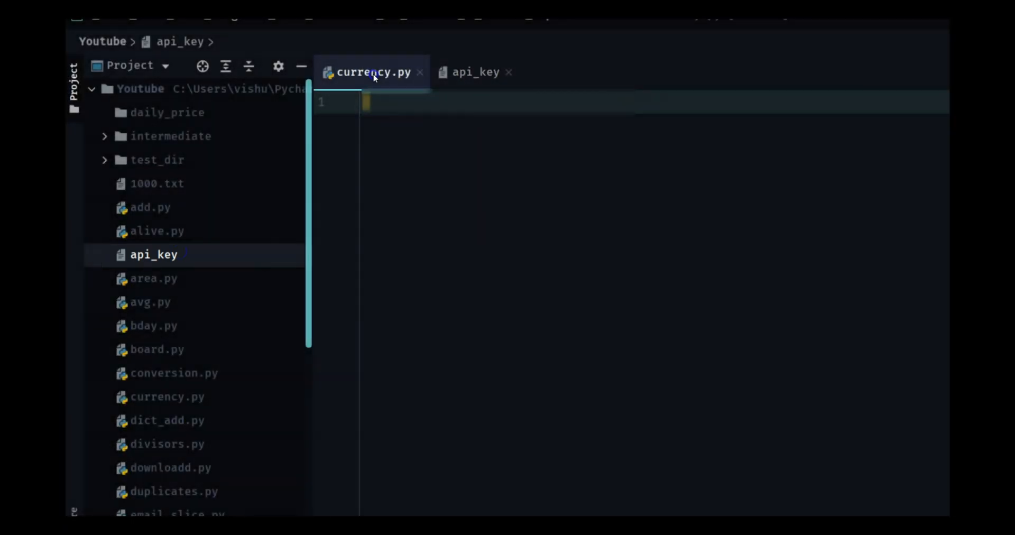
{"action": "left_click", "coordinate": [372, 72]}
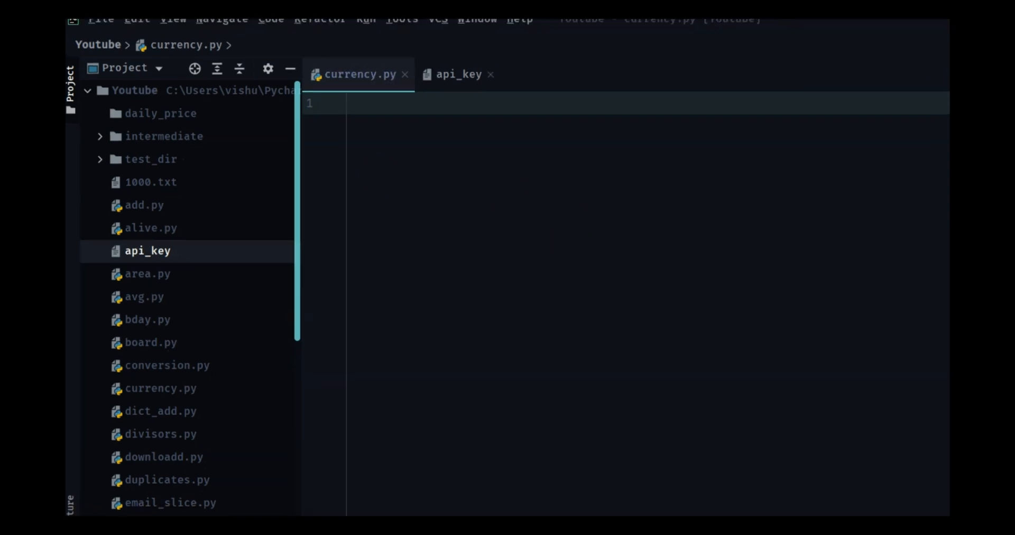
Step: Add 'import requests' and 'from datetime import datetime', then start a class on line 4
{"action": "type", "text": "import requests"}
{"action": "type", "text": "from datetime"}
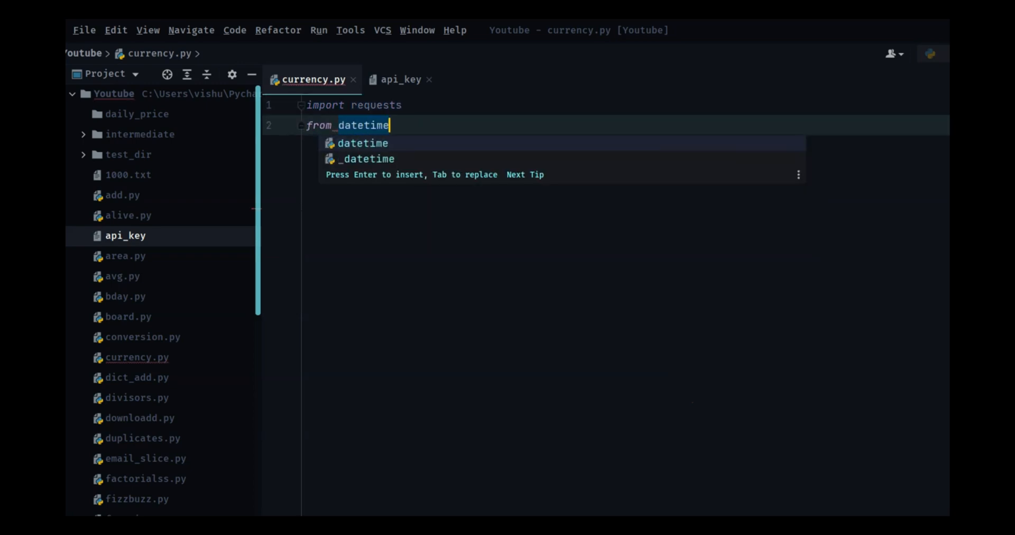
{"action": "type", "text": "import date"}
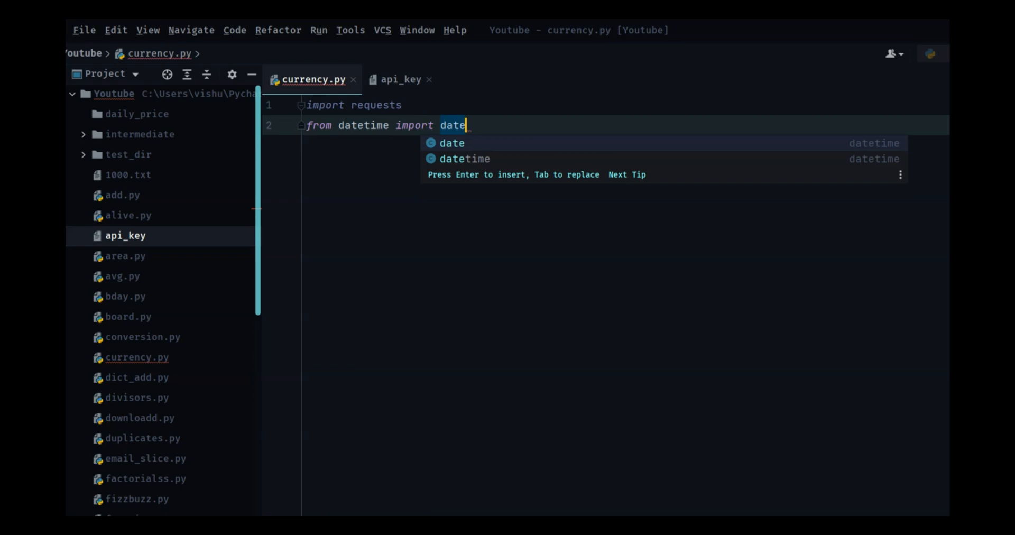
{"action": "key", "text": "Enter"}
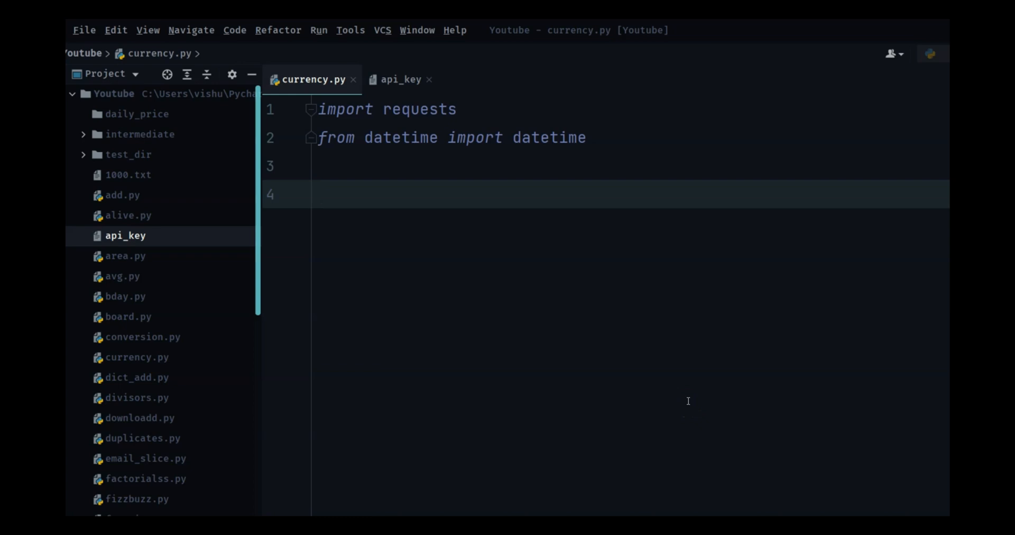
{"action": "mouse_move", "coordinate": [742, 392]}
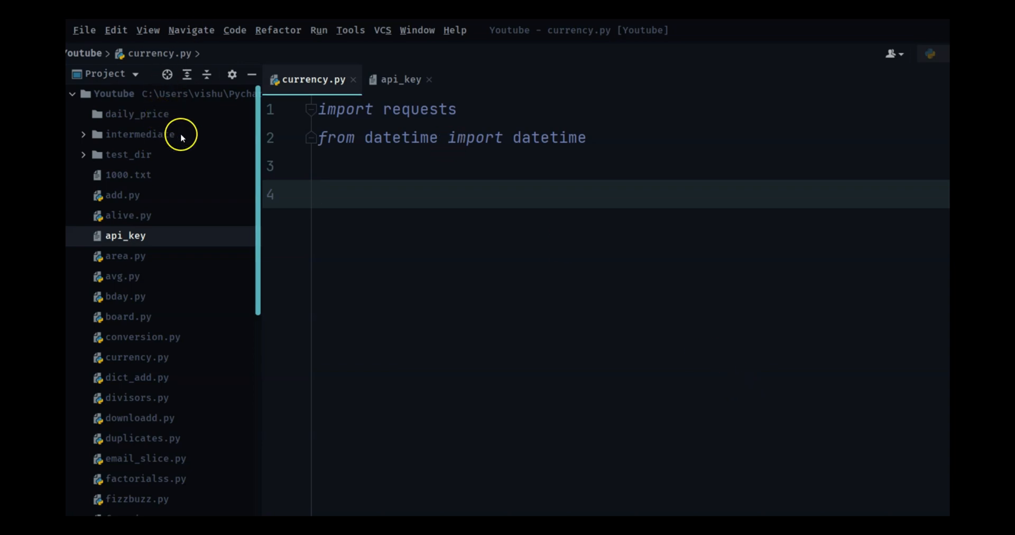
{"action": "left_click", "coordinate": [136, 114]}
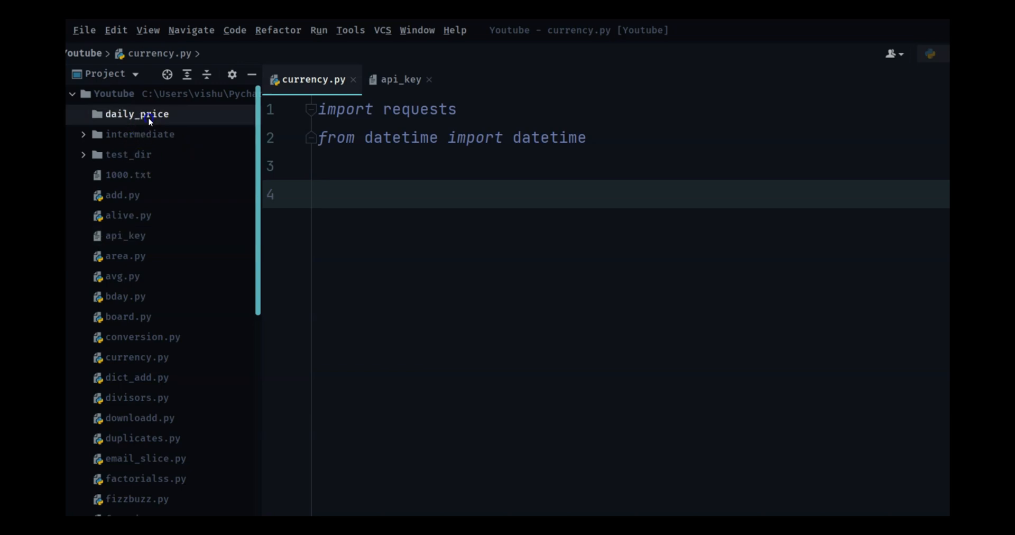
{"action": "left_click", "coordinate": [136, 114]}
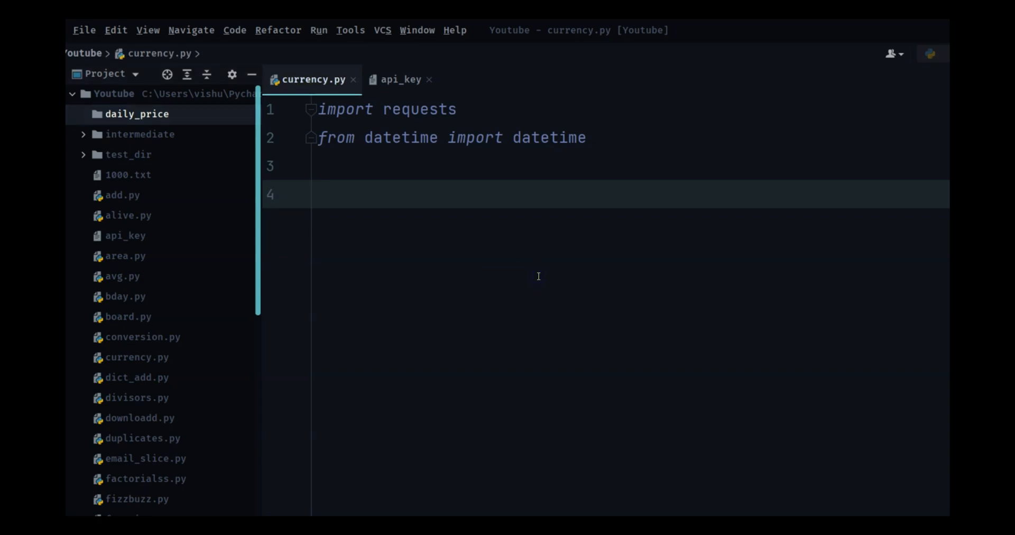
{"action": "type", "text": "class"}
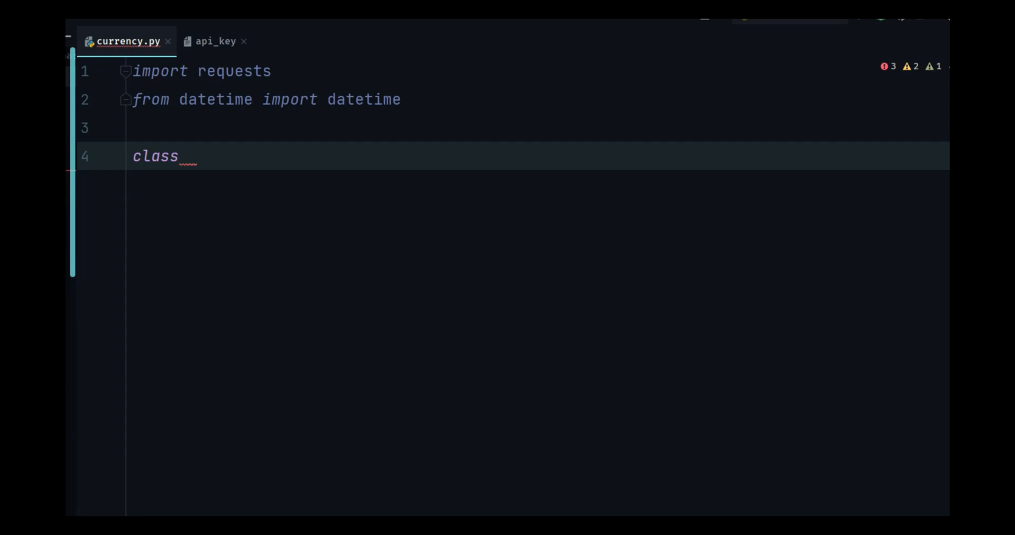
Step: Define class Currency with an __init__(self) method
{"action": "type", "text": "Currec"}
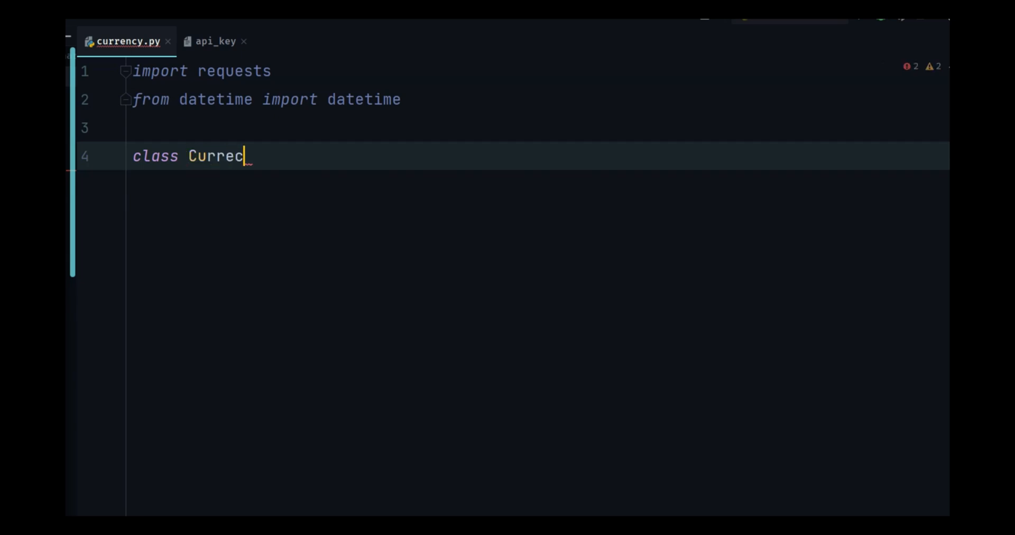
{"action": "key", "text": "Backspace"}
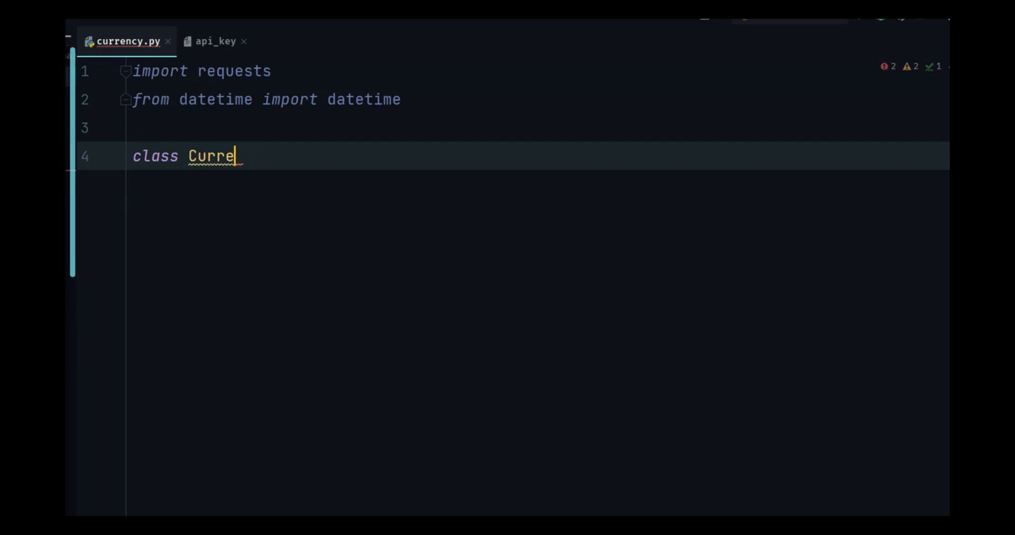
{"action": "type", "text": "ncy:"}
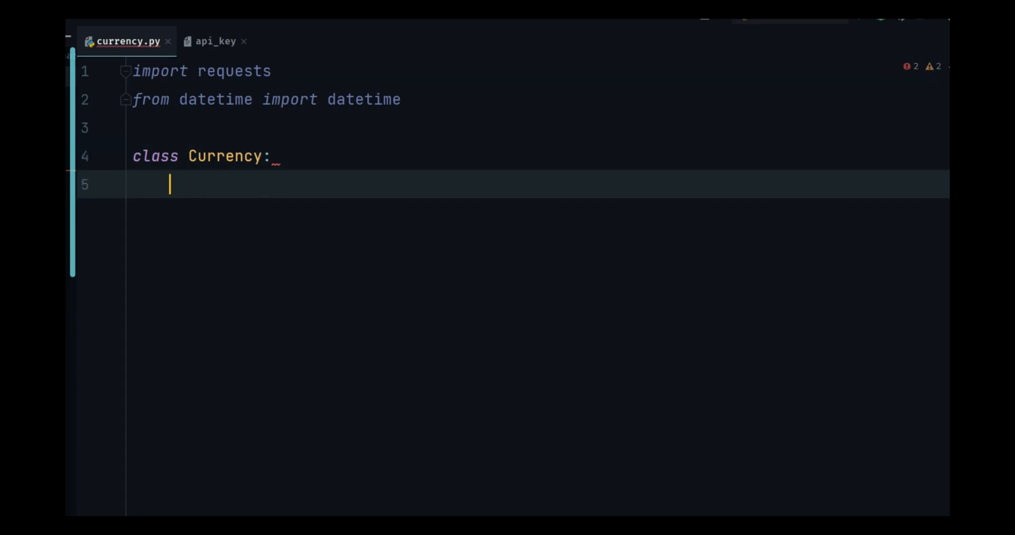
{"action": "type", "text": "def __"}
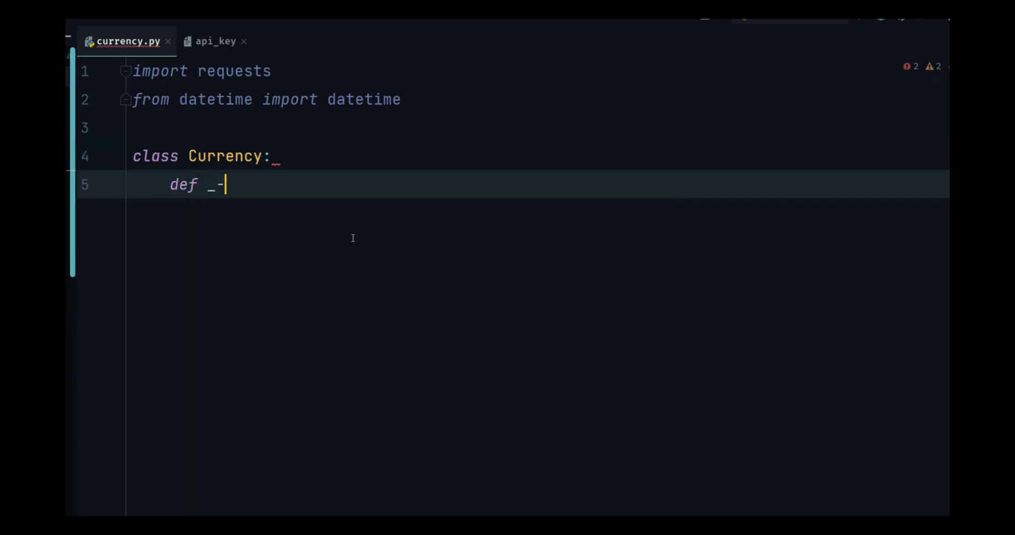
{"action": "type", "text": "_init__(self):"}
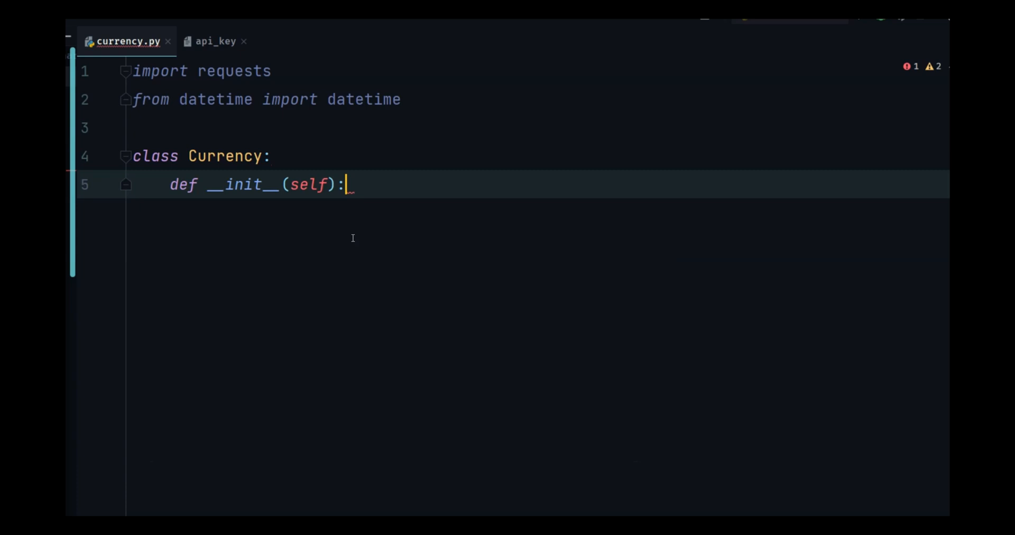
Step: Set self.api_key to open('api_key').readline().strip() and self.url to the access_key latest-rates f-string
{"action": "type", "text": "self.api"}
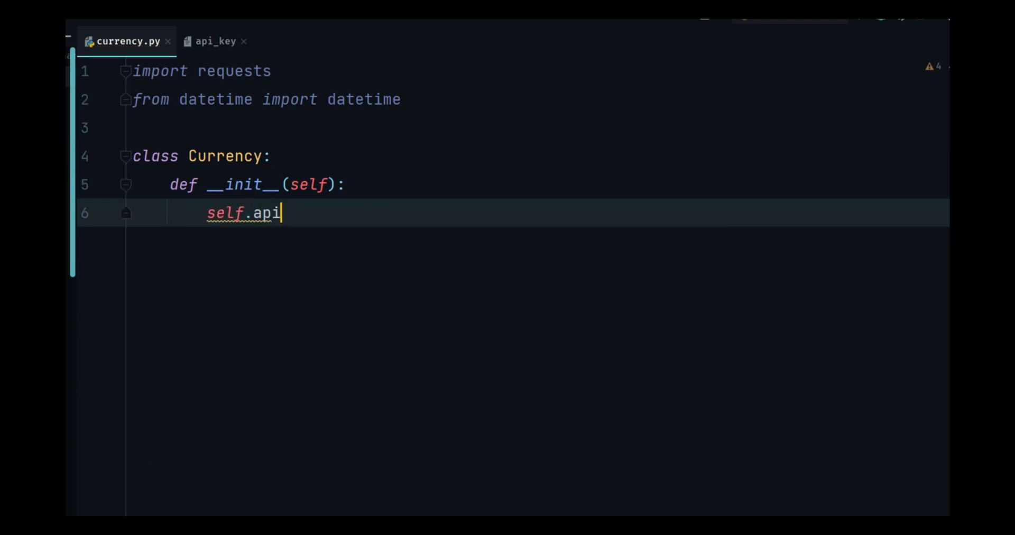
{"action": "type", "text": "_key ="}
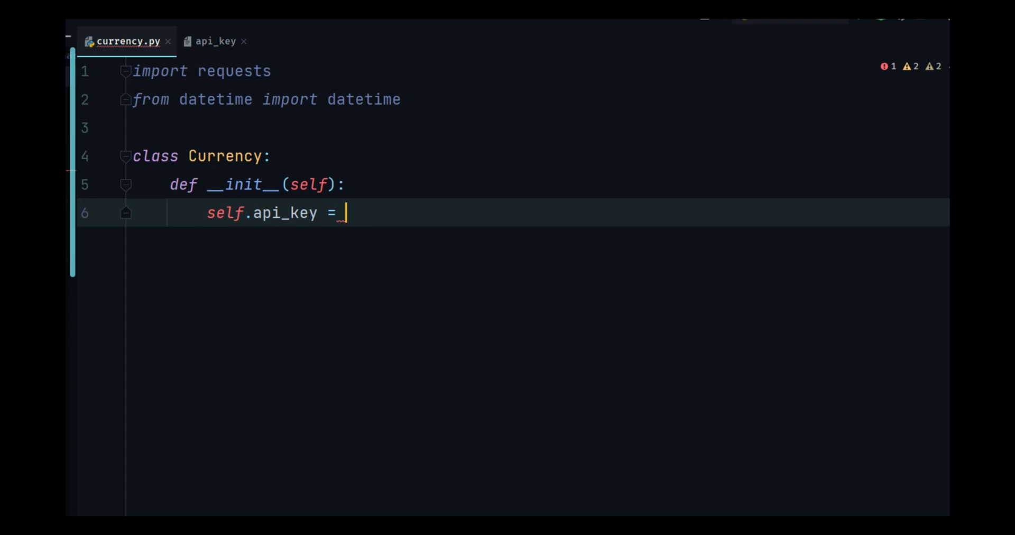
{"action": "type", "text": "open('ap'"}
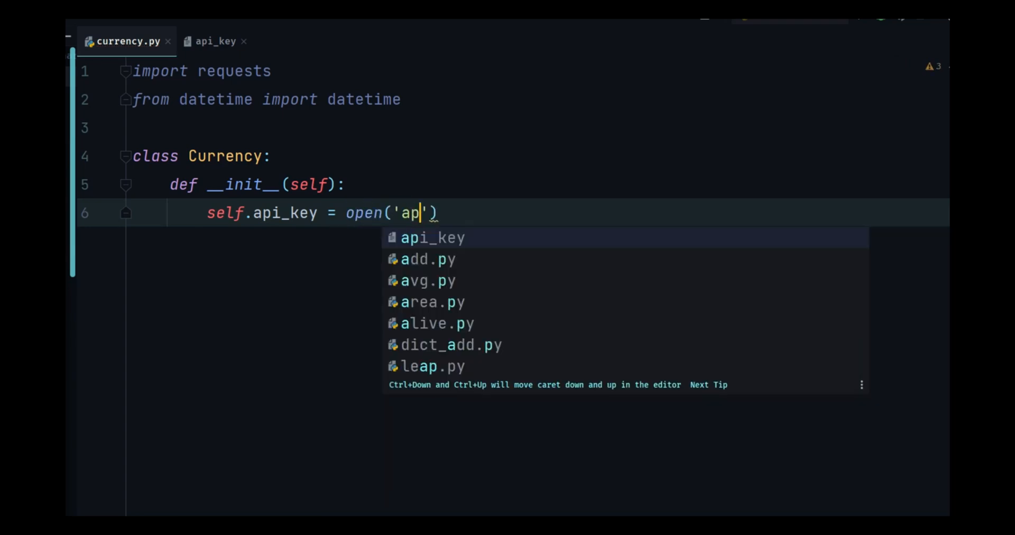
{"action": "type", "text": "i_key').readline().s"}
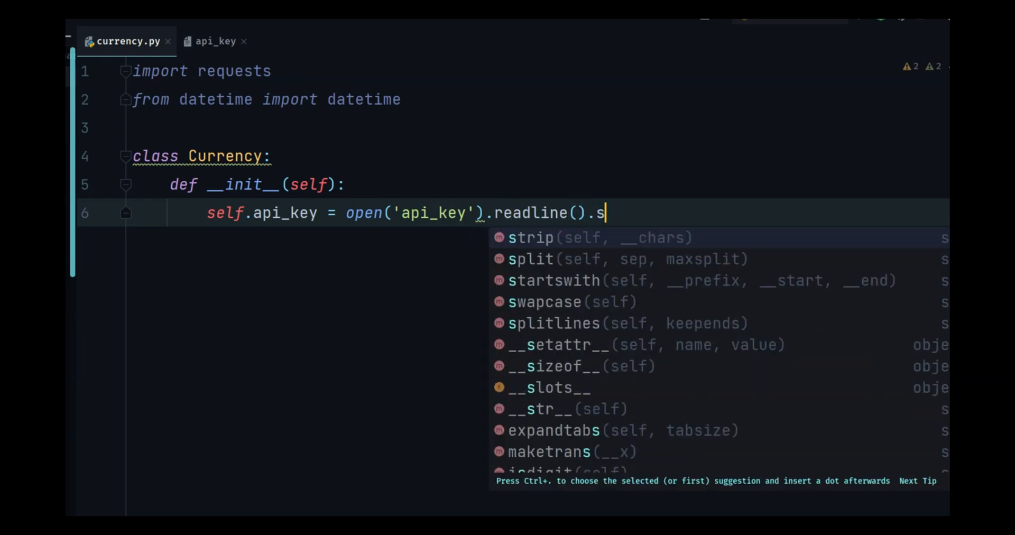
{"action": "left_click", "coordinate": [530, 237]}
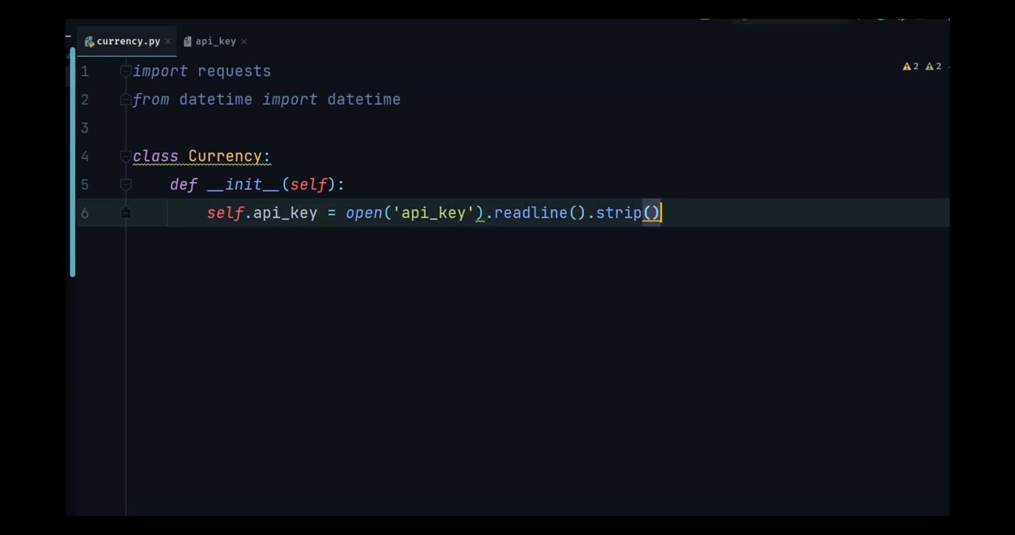
{"action": "type", "text": "self.url"}
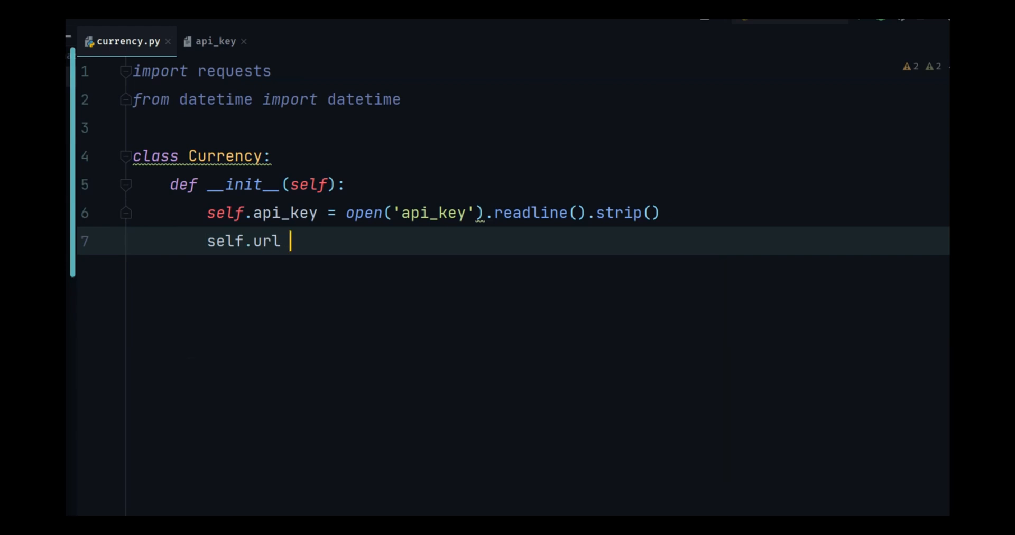
{"action": "type", "text": "="}
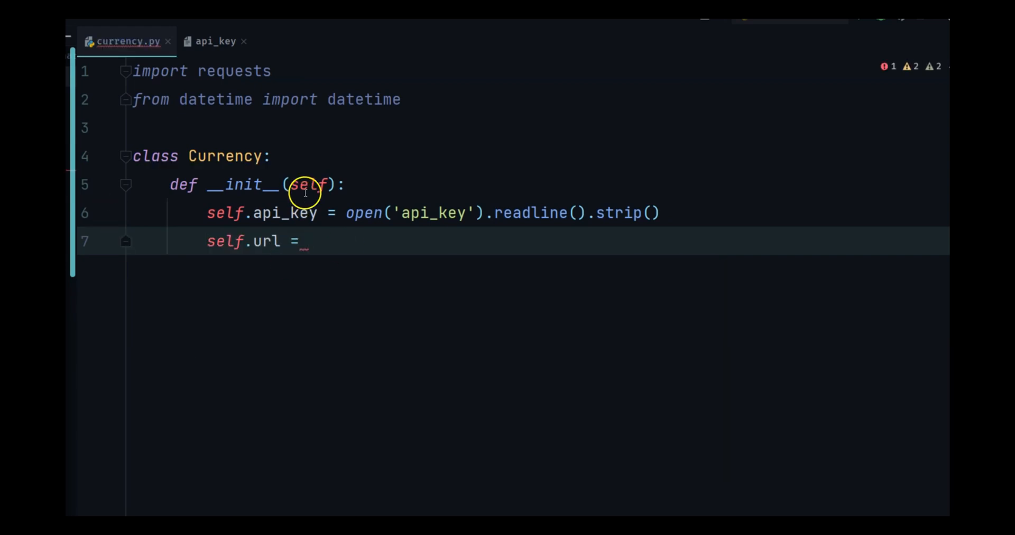
{"action": "type", "text": "f'http://api.exchangeratesapi.io/v1/latest?access_key={self.api_key}'"}
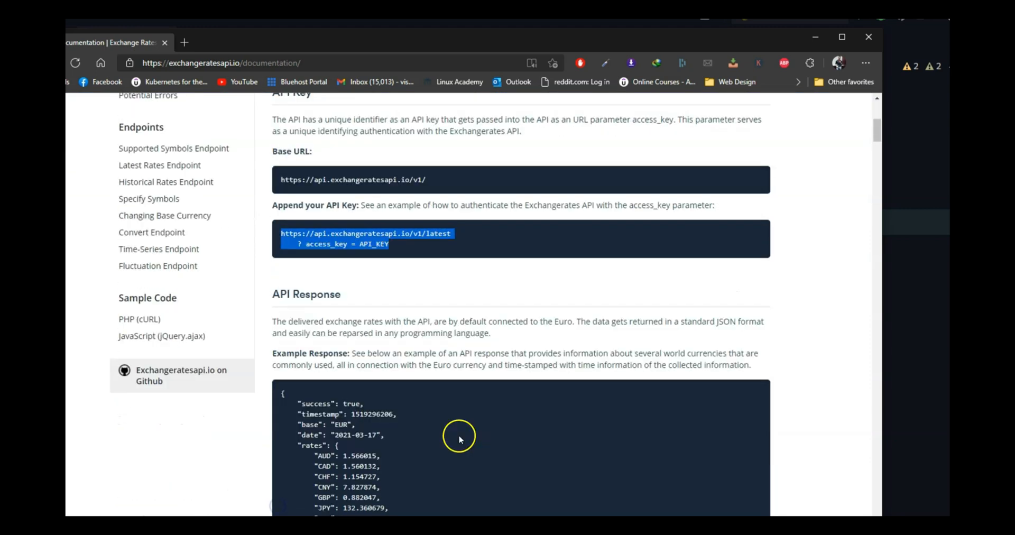
Step: Scroll the exchangeratesapi docs to the API Key section's access_key example URL
{"action": "scroll", "scroll_direction": "down", "scroll_amount": 3}
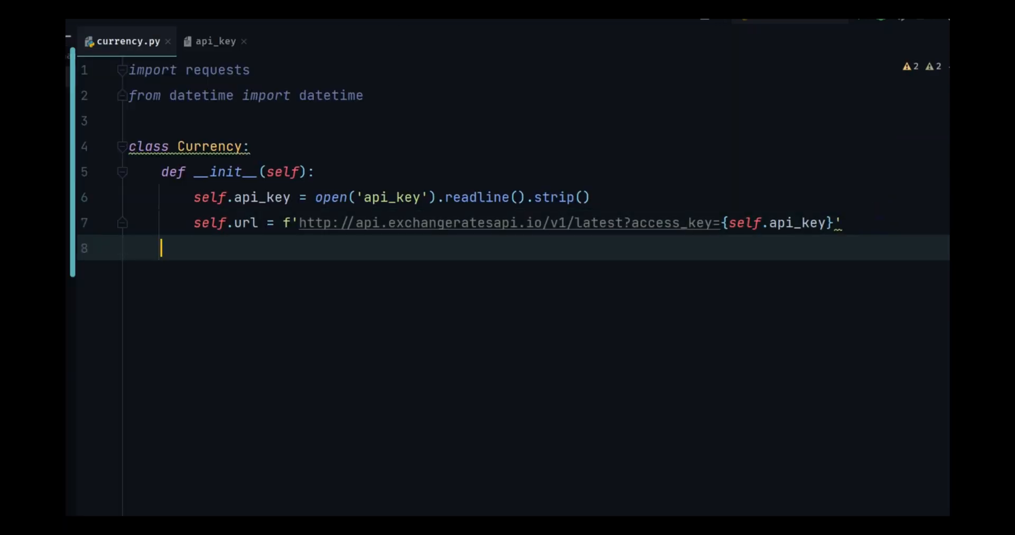
Step: Set self.file_name to datetime.now().strftime('%d %b - %Y') and print self.file_name
{"action": "type", "text": "self.output = '"}
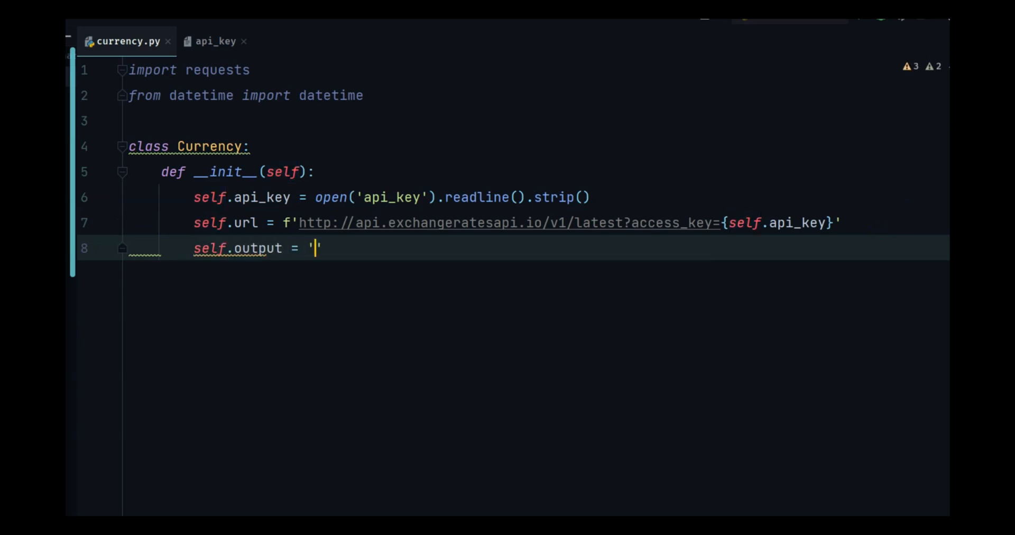
{"action": "type", "text": "ds"}
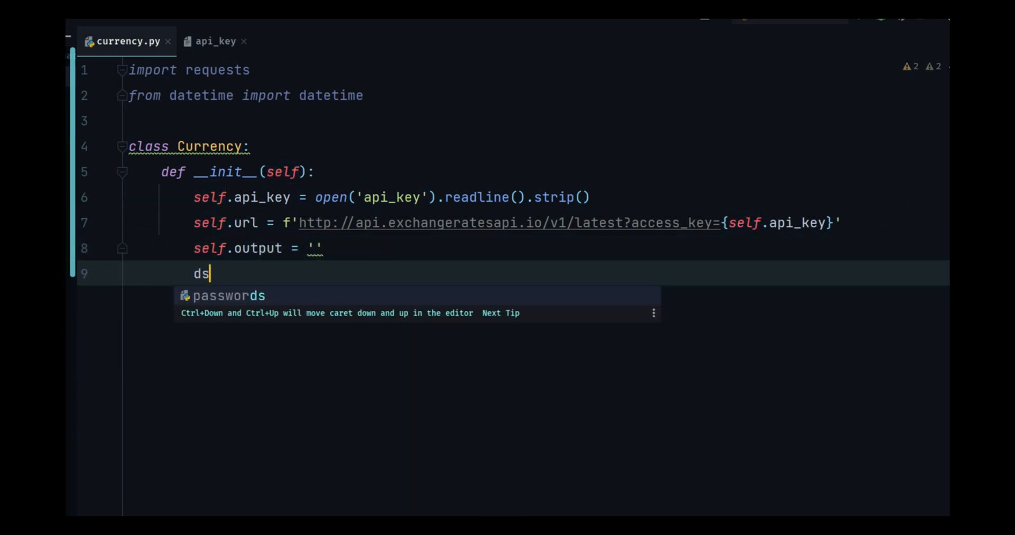
{"action": "type", "text": "self.file_"}
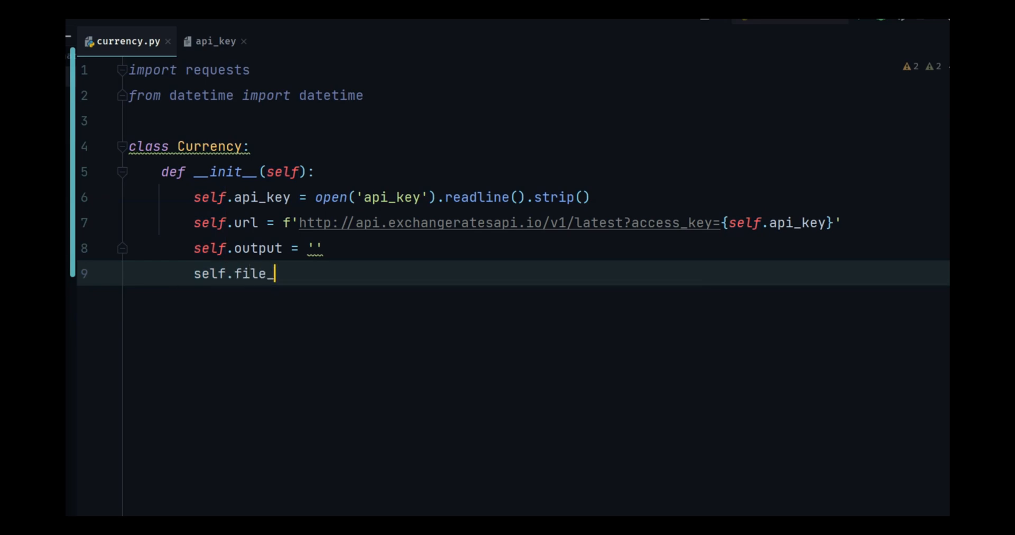
{"action": "type", "text": "name = datetime"}
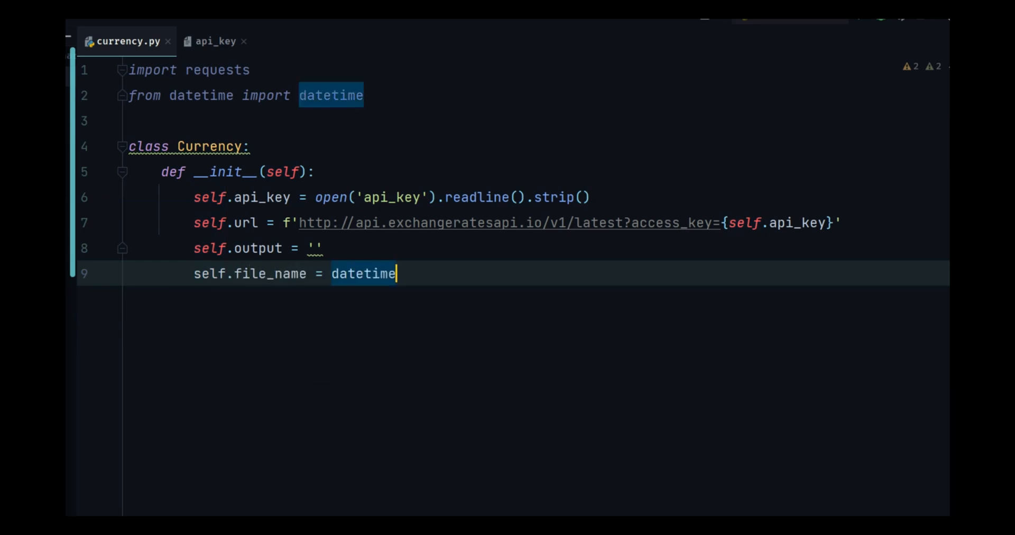
{"action": "type", "text": ".now"}
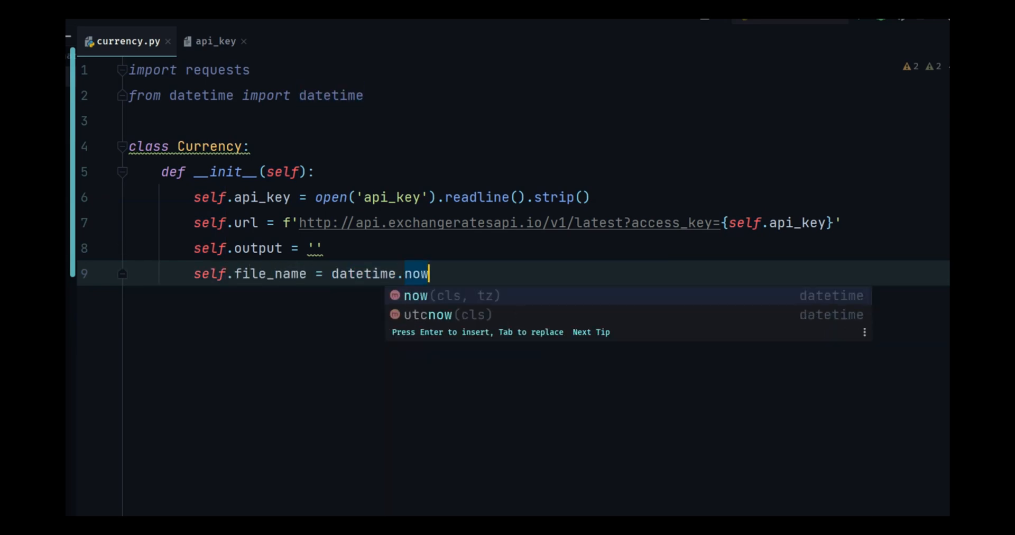
{"action": "type", "text": "().strftime("}
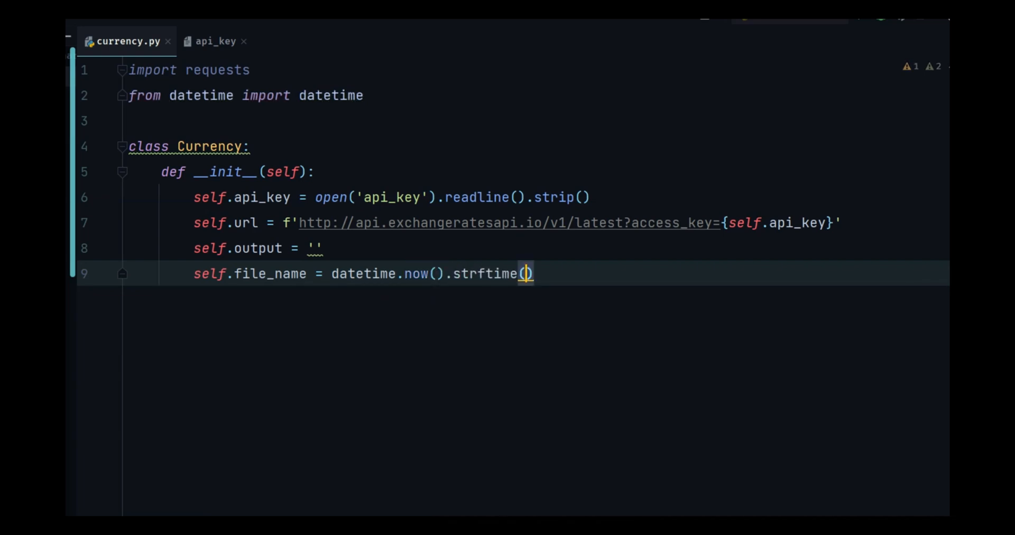
{"action": "type", "text": "'%'"}
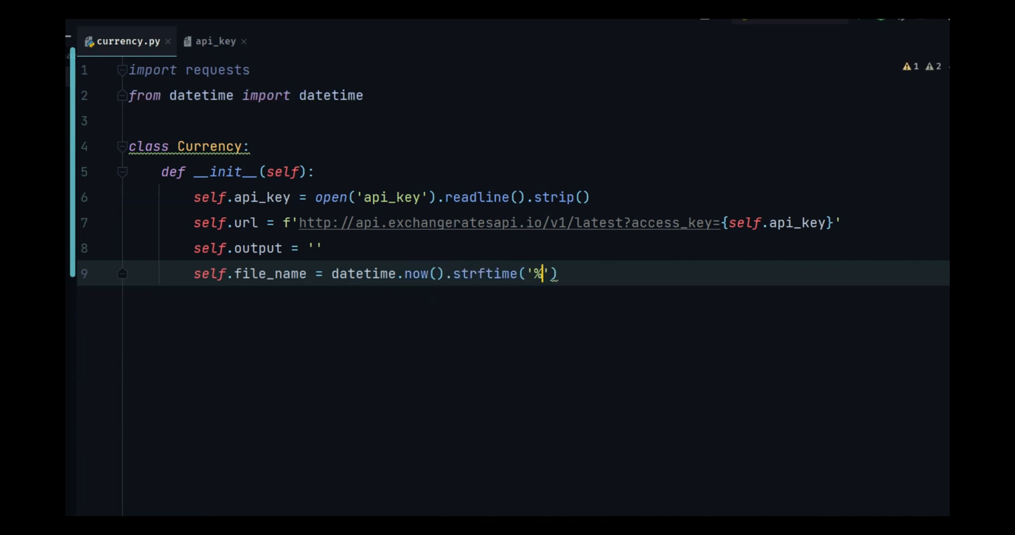
{"action": "type", "text": "d %b -"}
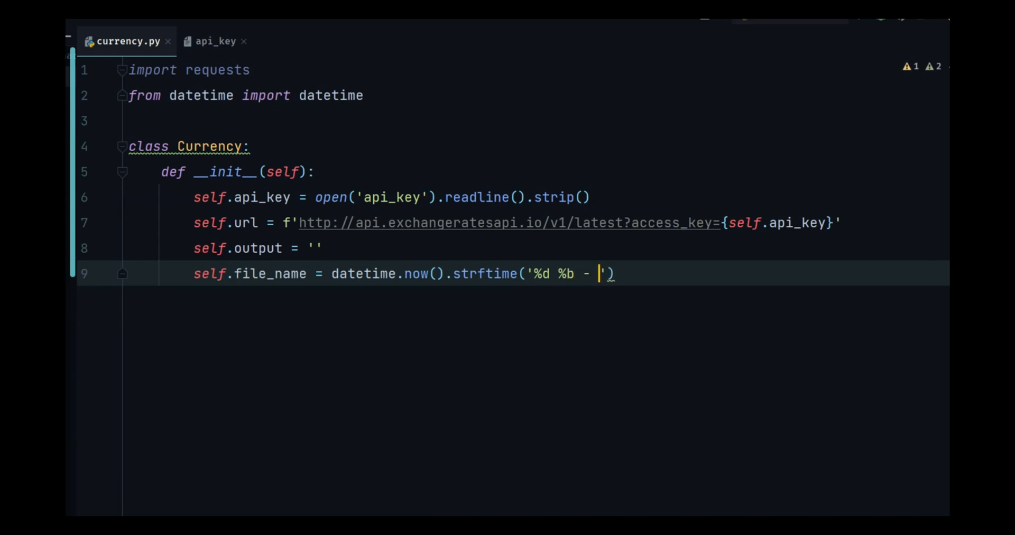
{"action": "type", "text": "%Y"}
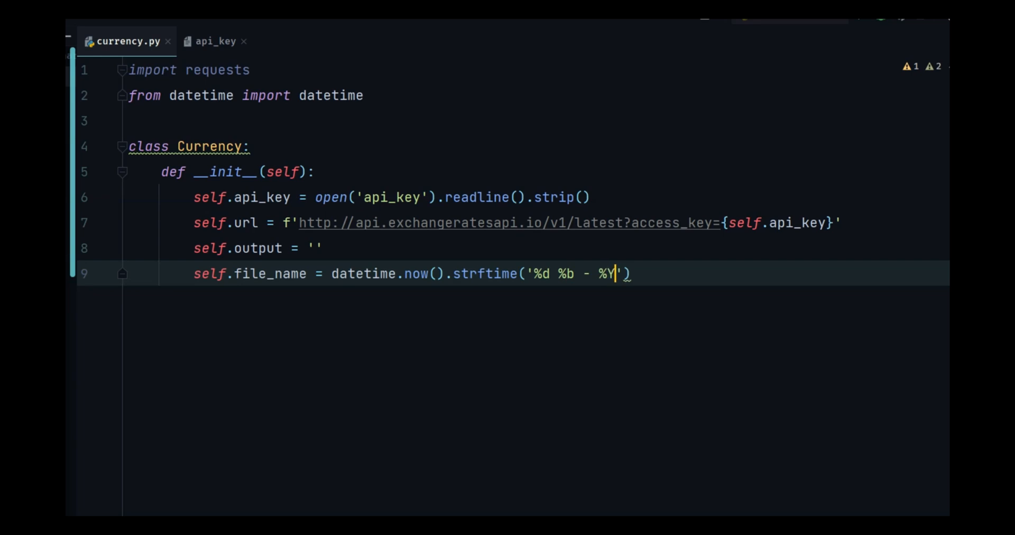
{"action": "type", "text": "print(s"}
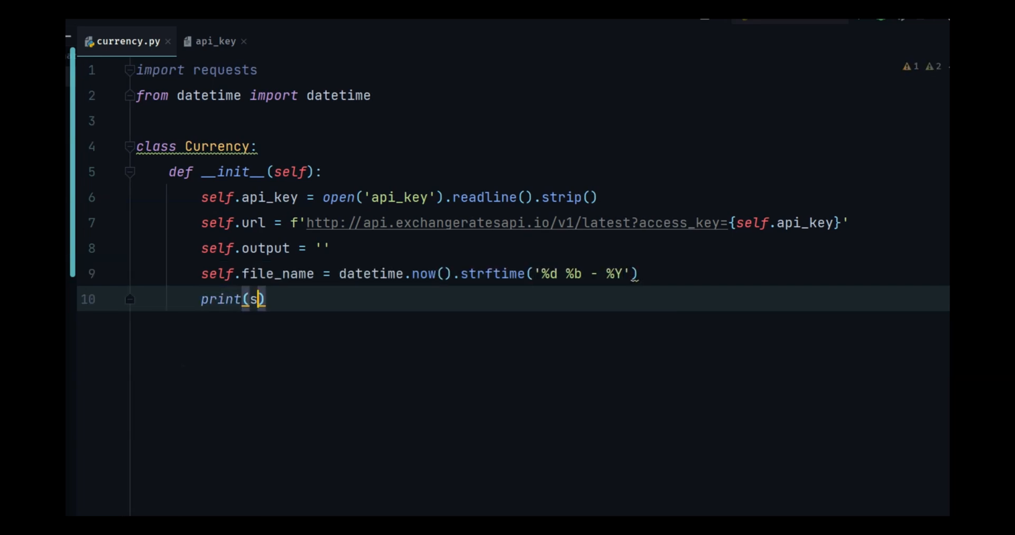
{"action": "type", "text": "elf.file_name"}
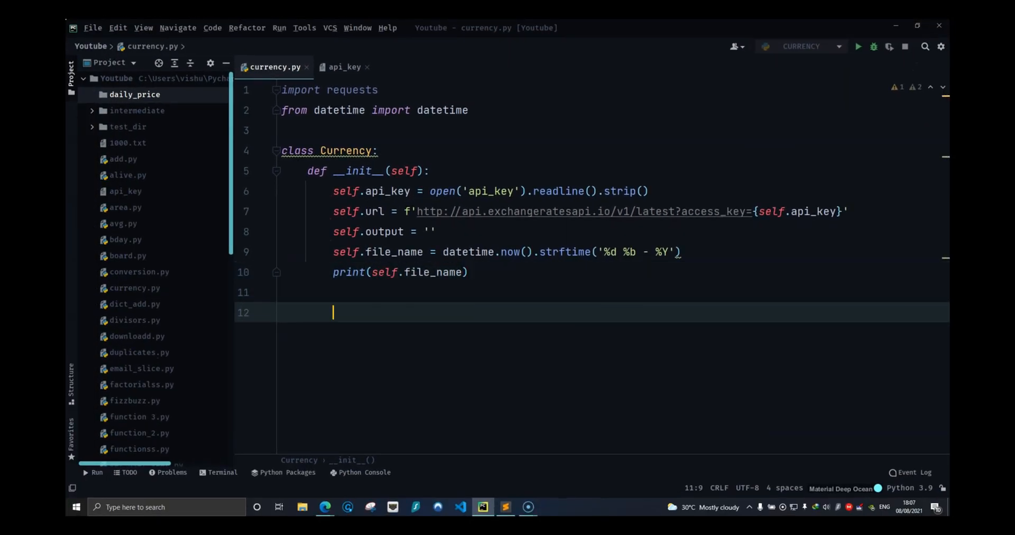
Step: Create a Currency instance c and begin a do_request(self) method
{"action": "type", "text": "c = Cuir"}
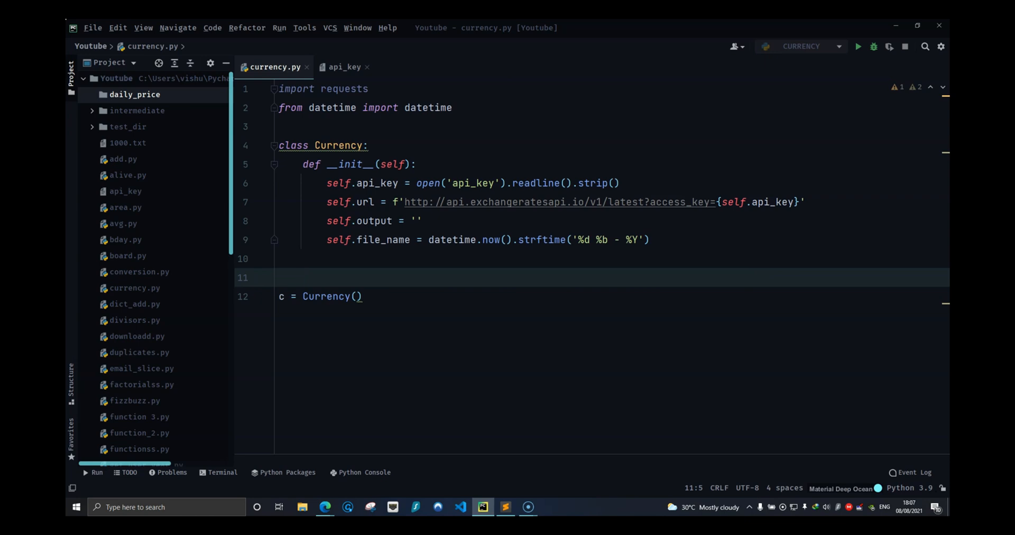
{"action": "type", "text": "def __"}
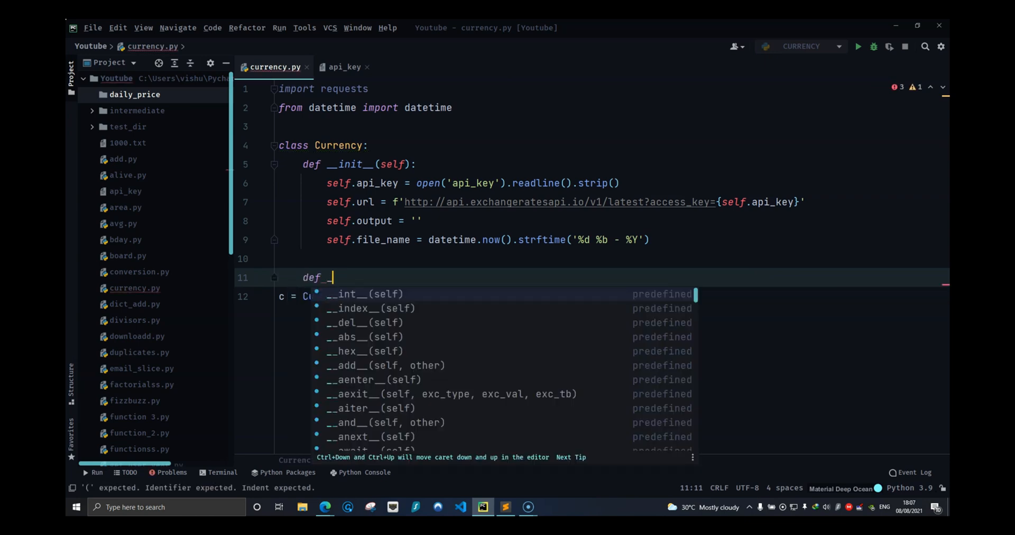
{"action": "type", "text": "do"}
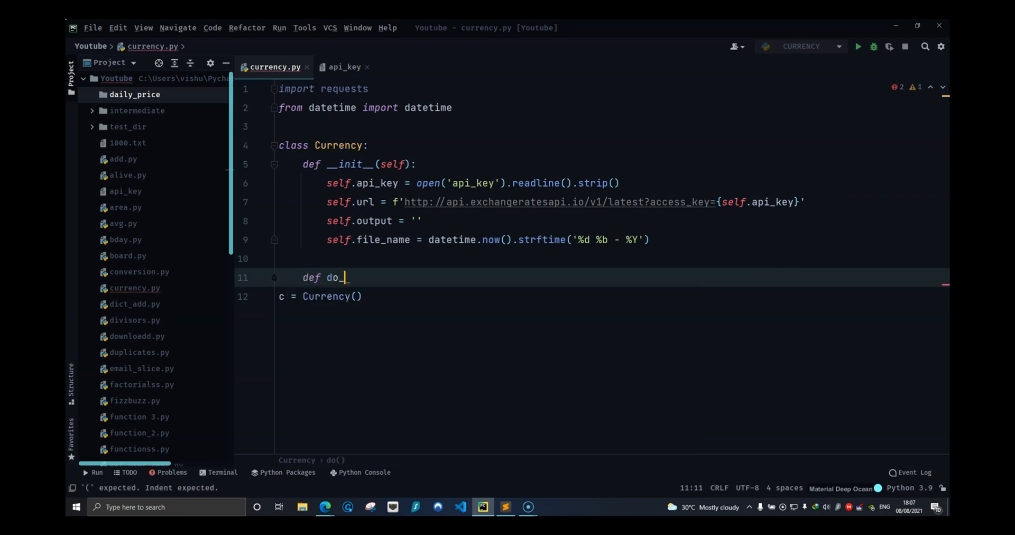
{"action": "type", "text": "request(self):"}
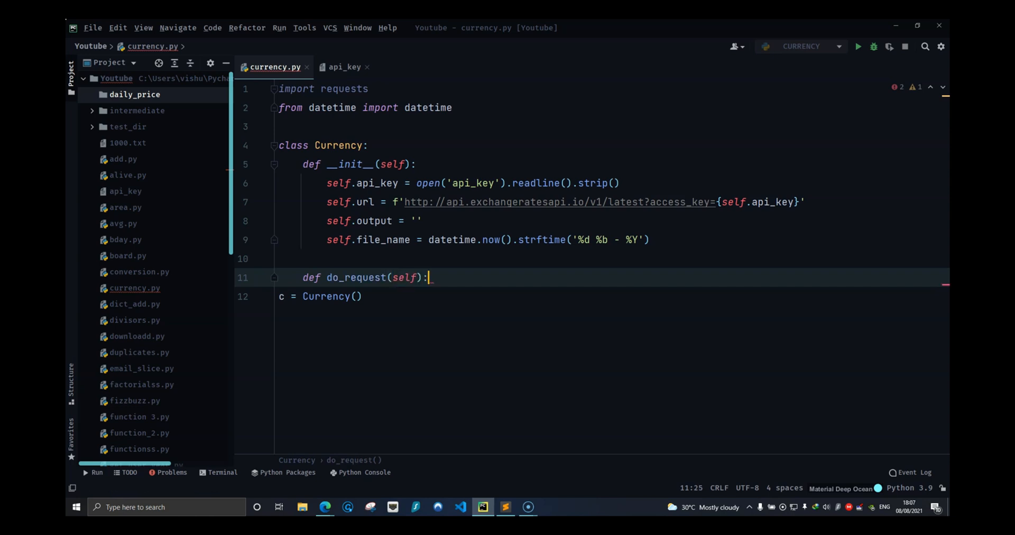
{"action": "key", "text": "enter"}
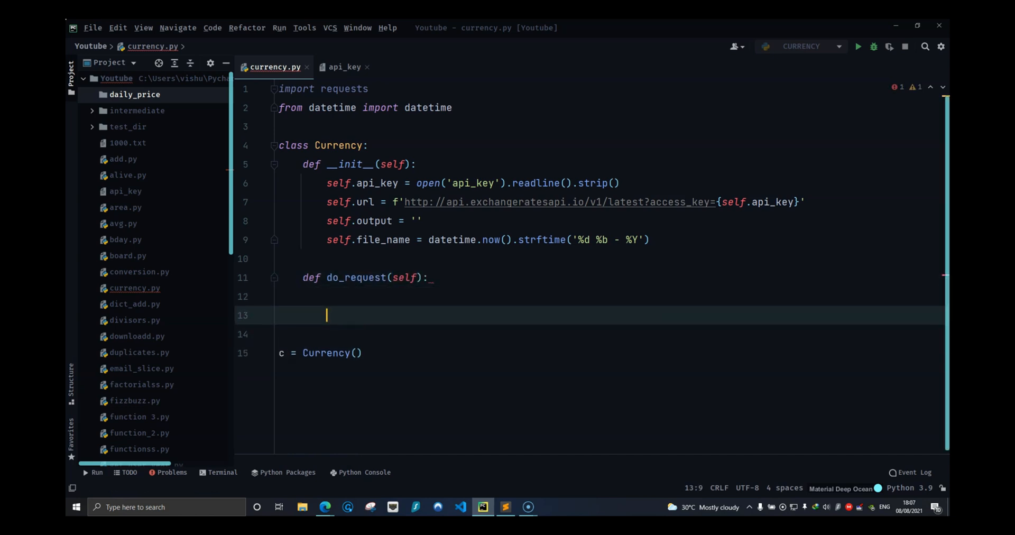
Step: Make do_request GET self.url and, on status 200, store and print res.json()
{"action": "type", "text": "res"}
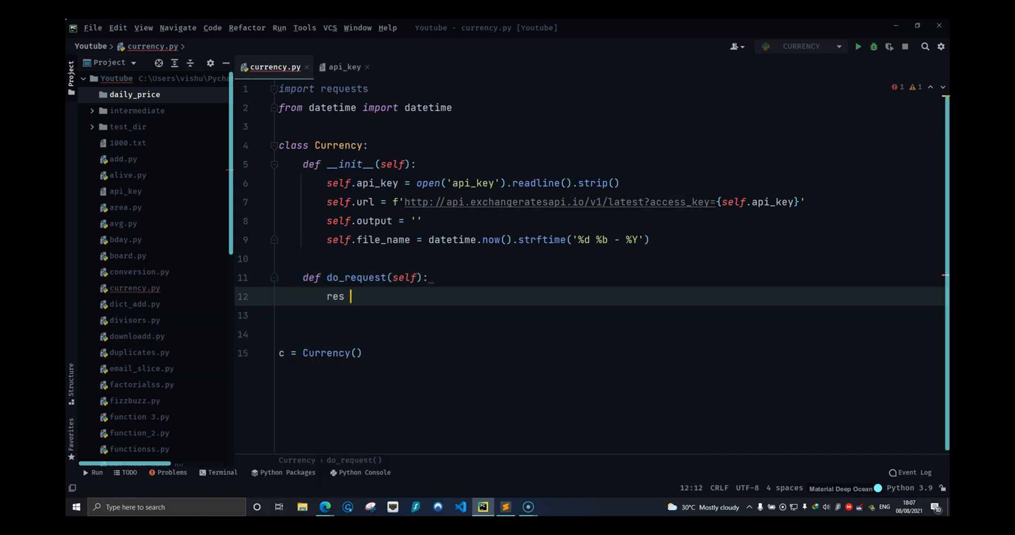
{"action": "type", "text": "= resq"}
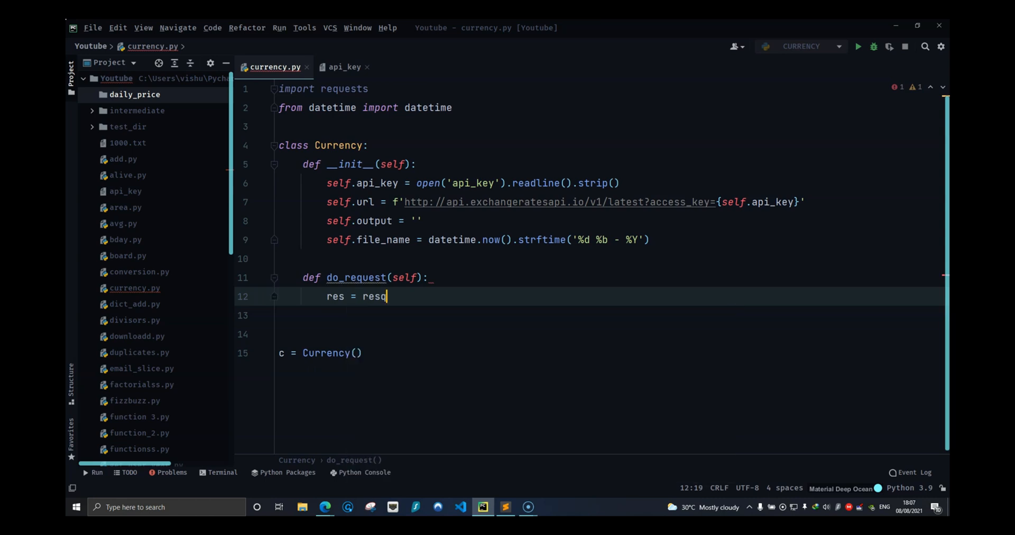
{"action": "type", "text": "requests.get()"}
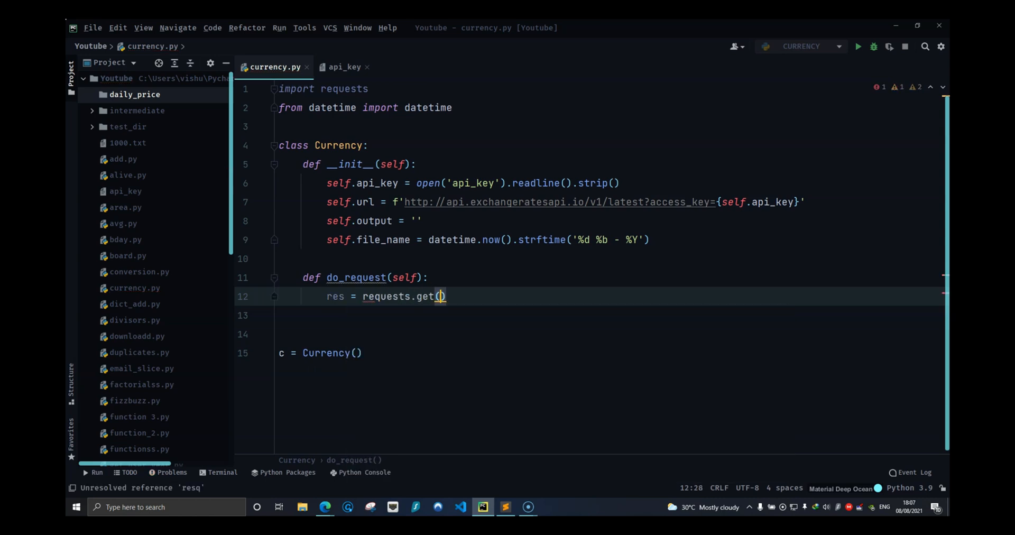
{"action": "type", "text": "url"}
{"action": "left_click", "coordinate": [609, 315]}
{"action": "type", "text": "if res.status_code "}
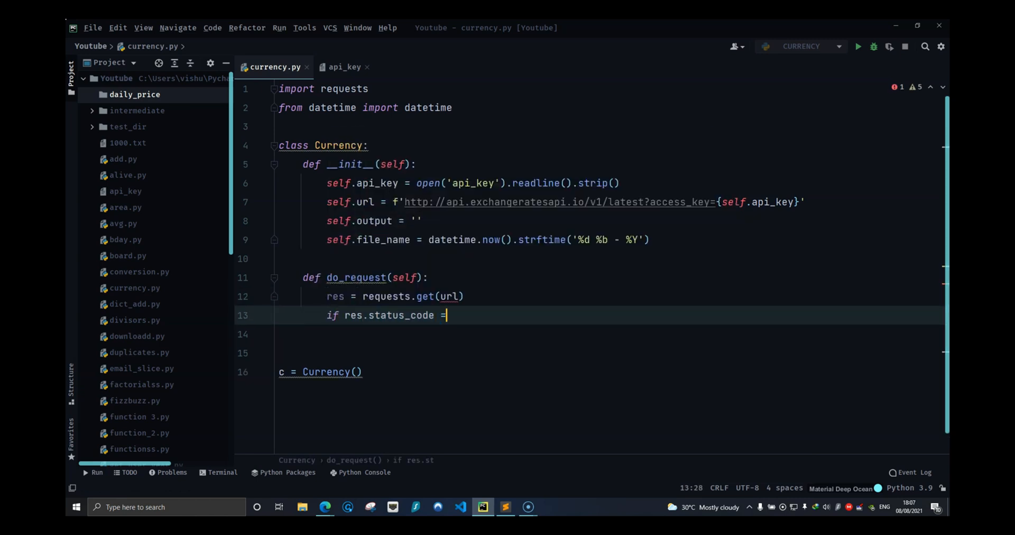
{"action": "type", "text": "= 200:"}
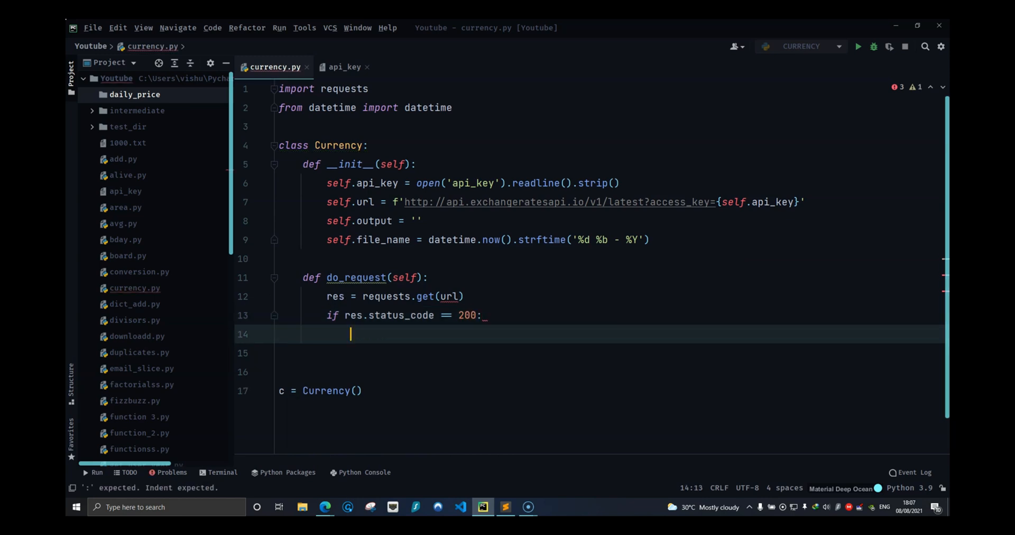
{"action": "type", "text": "self"}
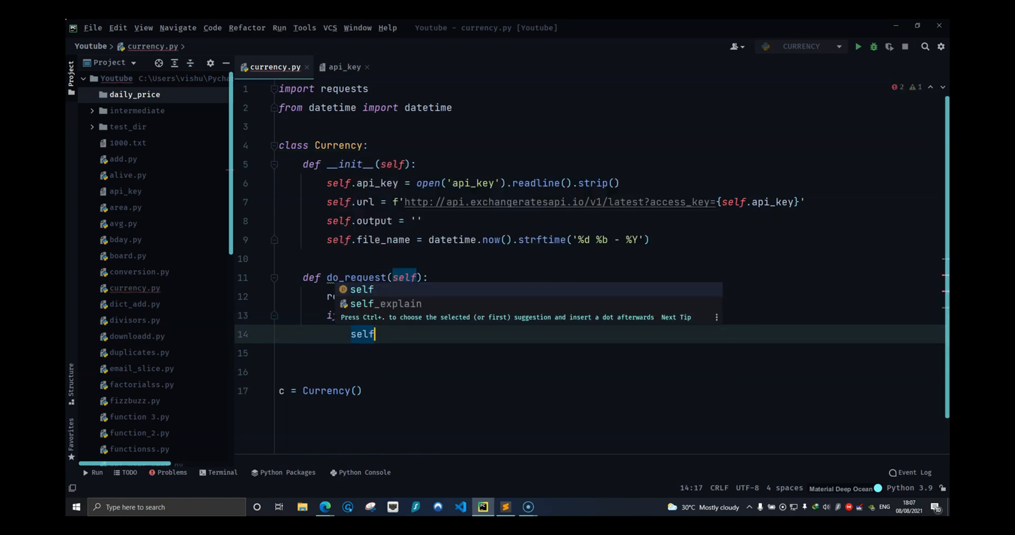
{"action": "type", "text": ".output = res.json("}
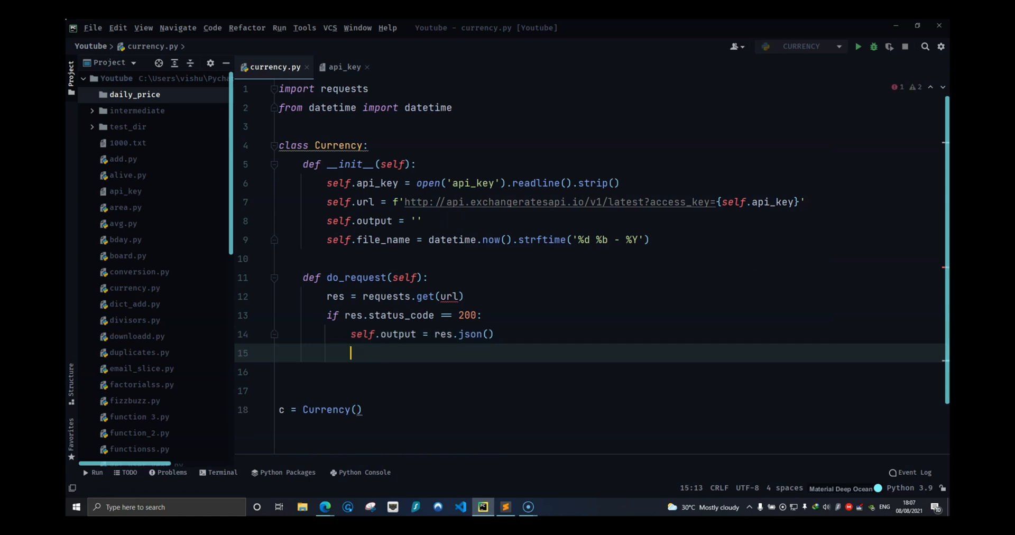
{"action": "type", "text": "print"}
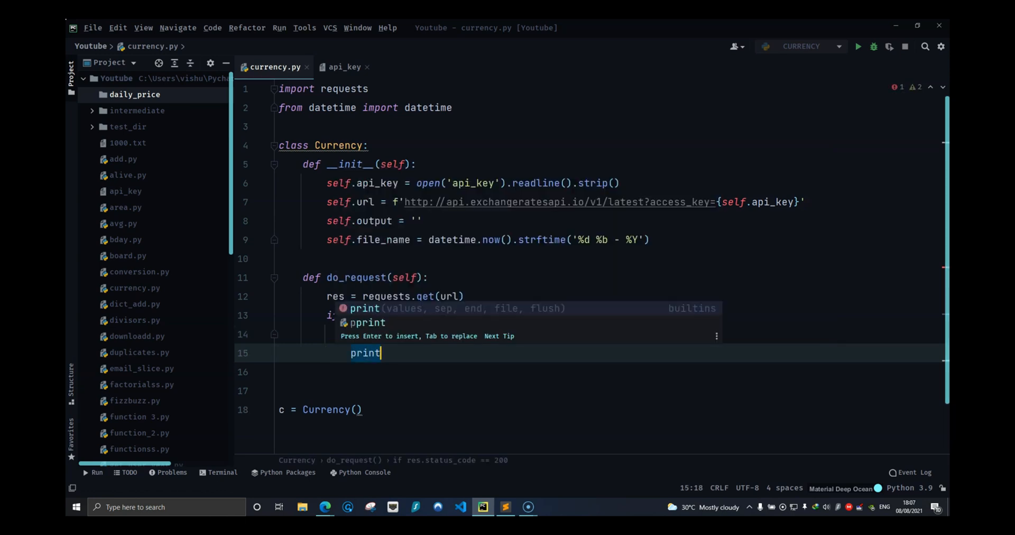
{"action": "type", "text": "(self.output"}
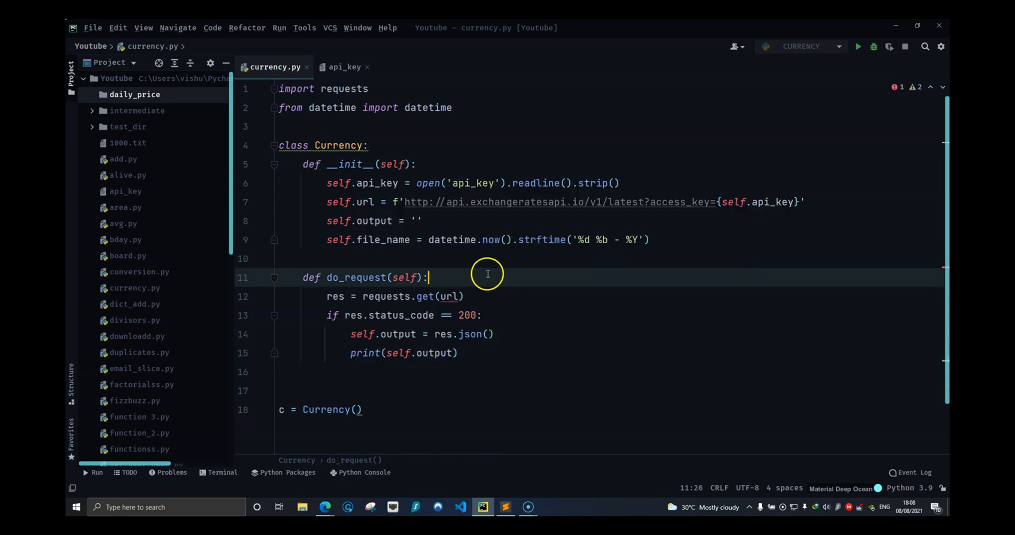
{"action": "type", "text": "self.u"}
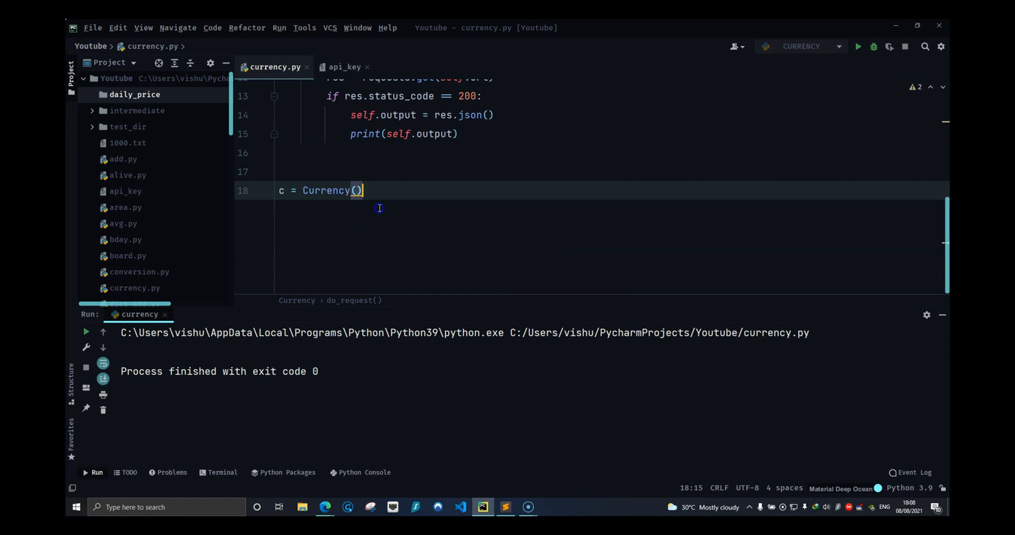
Step: Call c.do_request() and run the script, scrolling through the printed exchange-rates JSON
{"action": "type", "text": "c.do_request("}
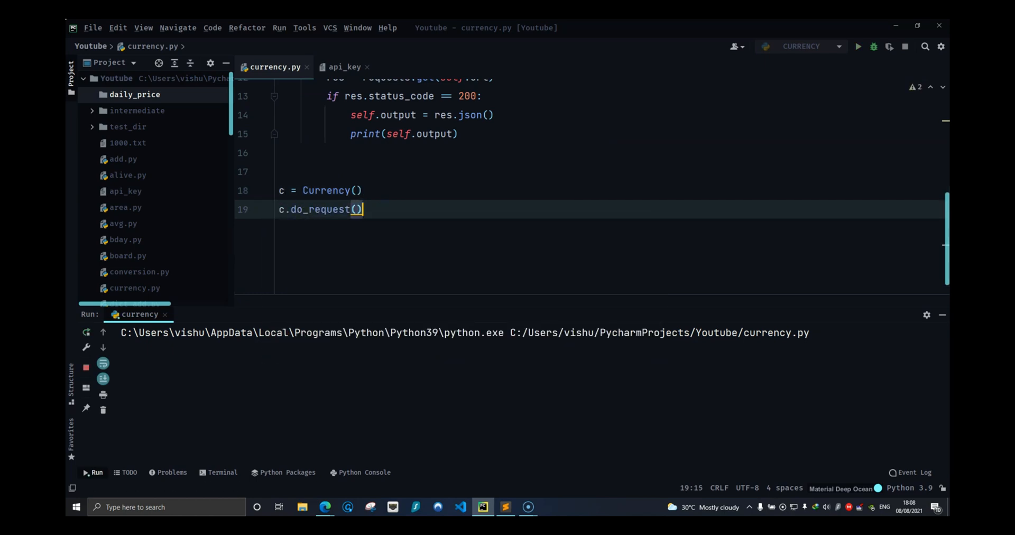
{"action": "left_click", "coordinate": [857, 46]}
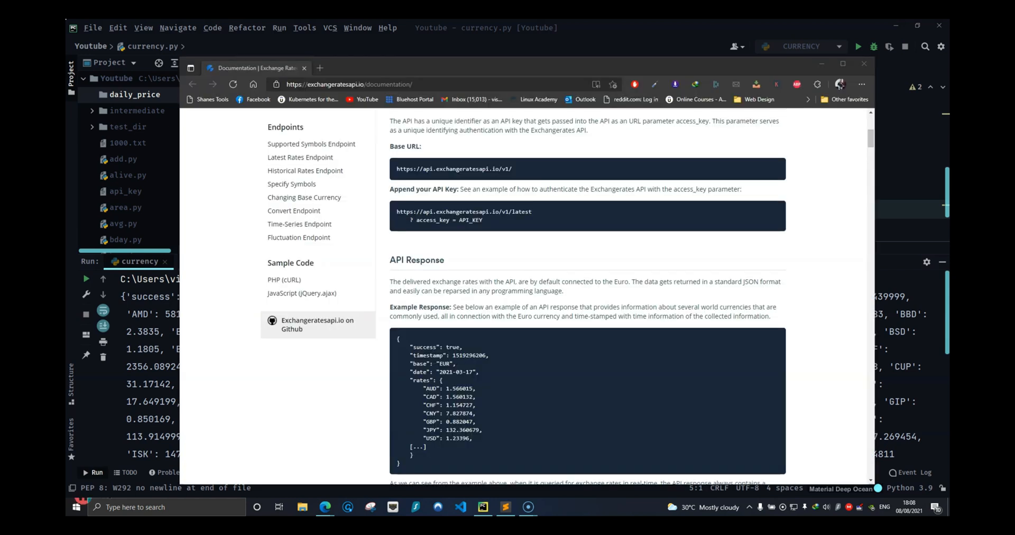
{"action": "scroll", "scroll_direction": "down", "scroll_amount": 3}
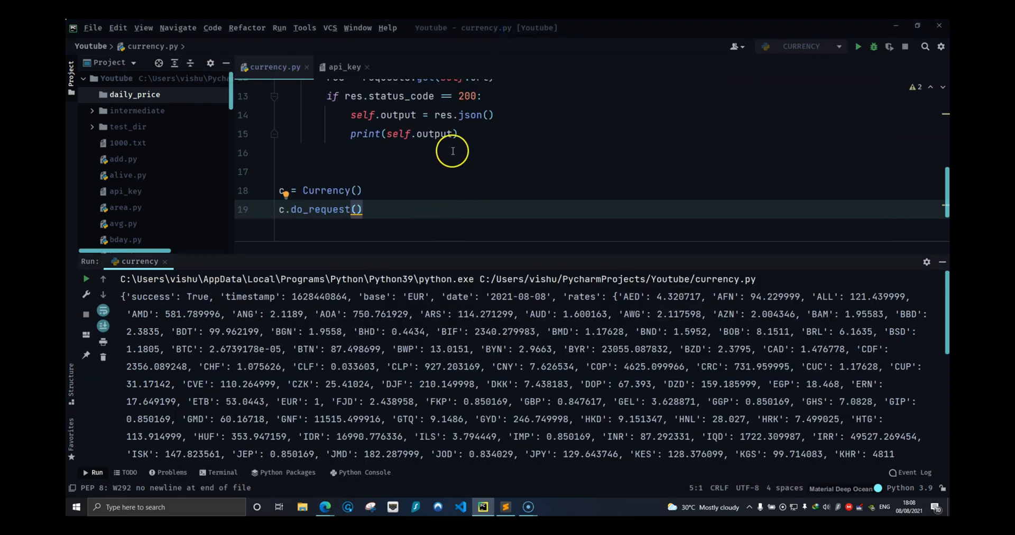
Step: Print only self.output['rates']['GBP'] and rerun the script
{"action": "type", "text": "['']"}
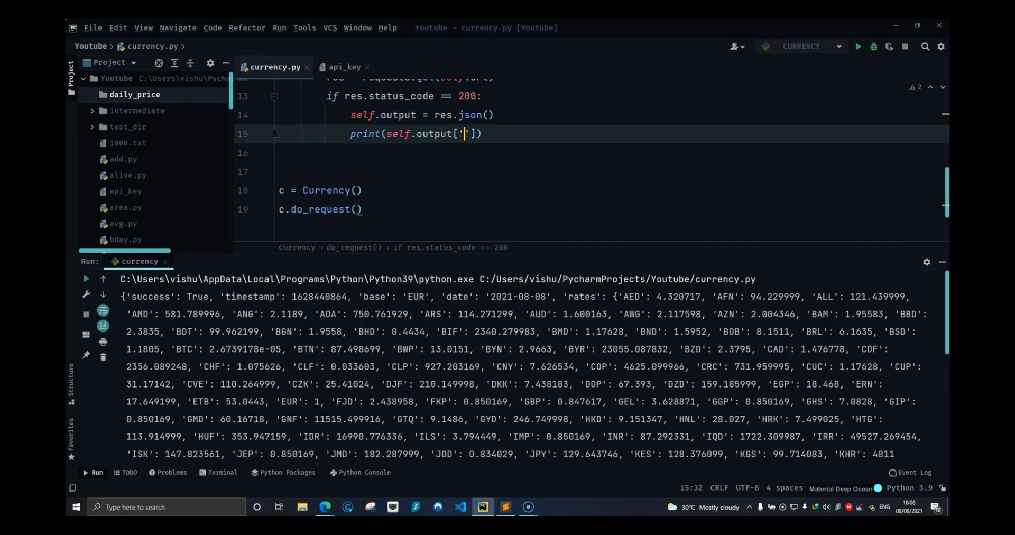
{"action": "type", "text": "rates"}
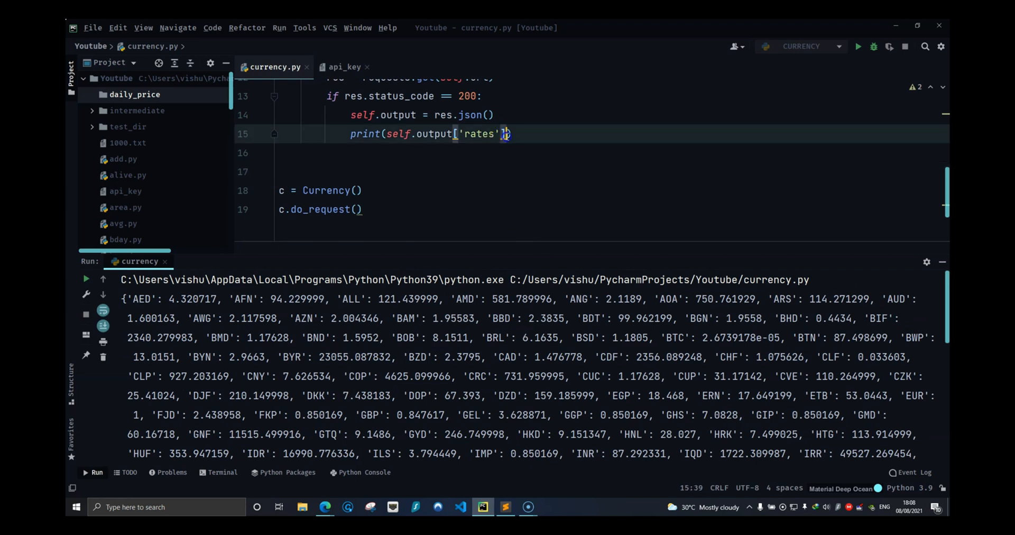
{"action": "type", "text": "['']"}
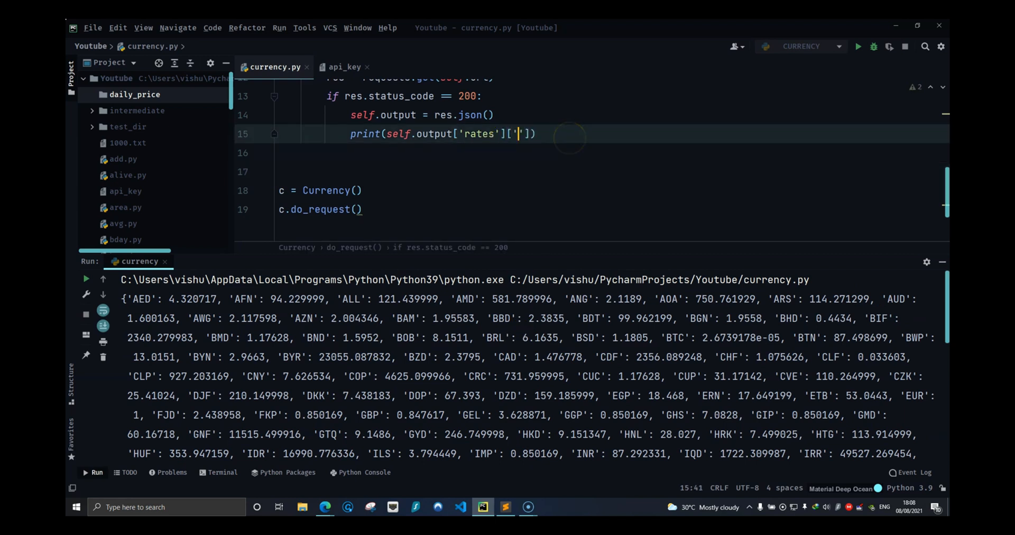
{"action": "type", "text": "GBP"}
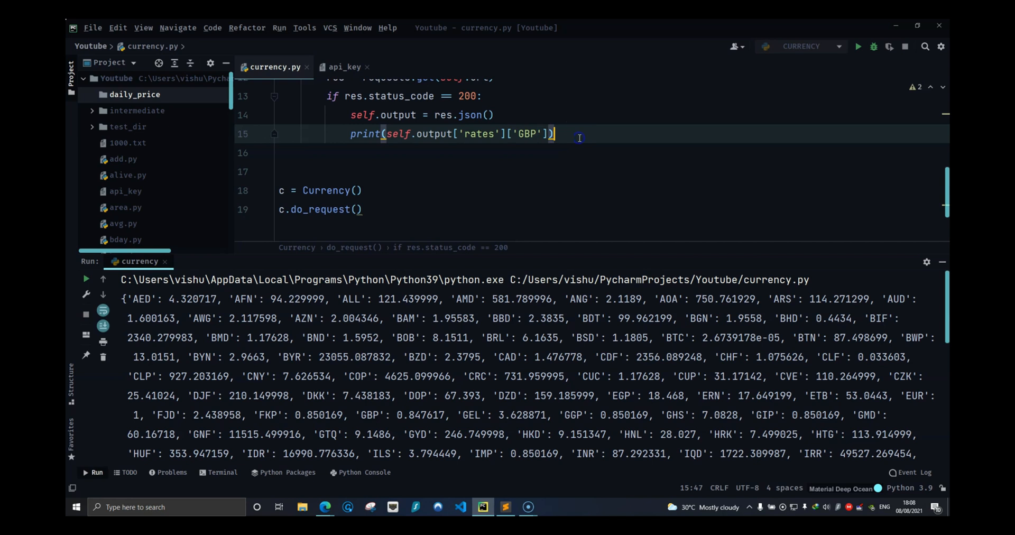
{"action": "left_click", "coordinate": [858, 46]}
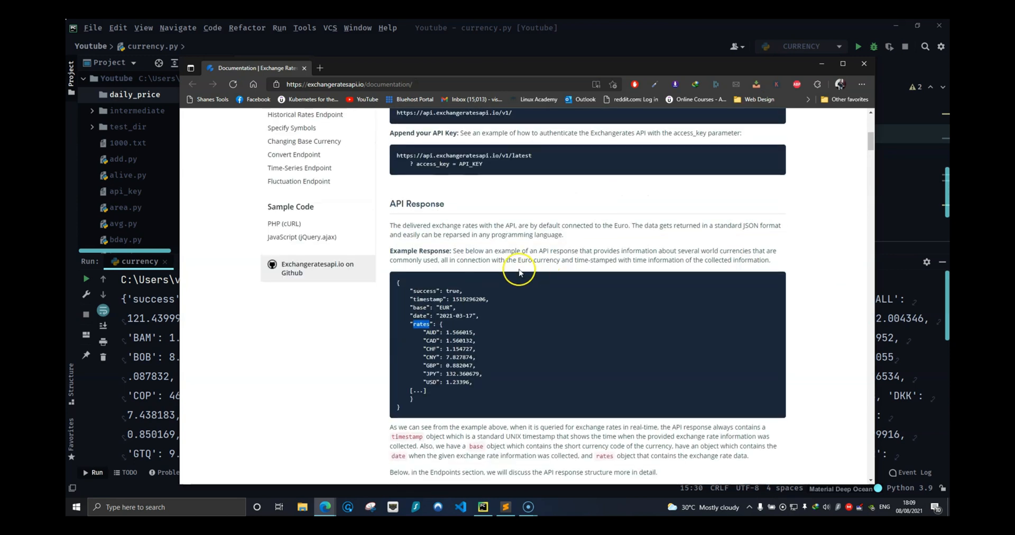
Step: Scroll the docs to the Latest Rates Endpoint and select its base and symbols parameters
{"action": "scroll", "scroll_direction": "down", "scroll_amount": 3}
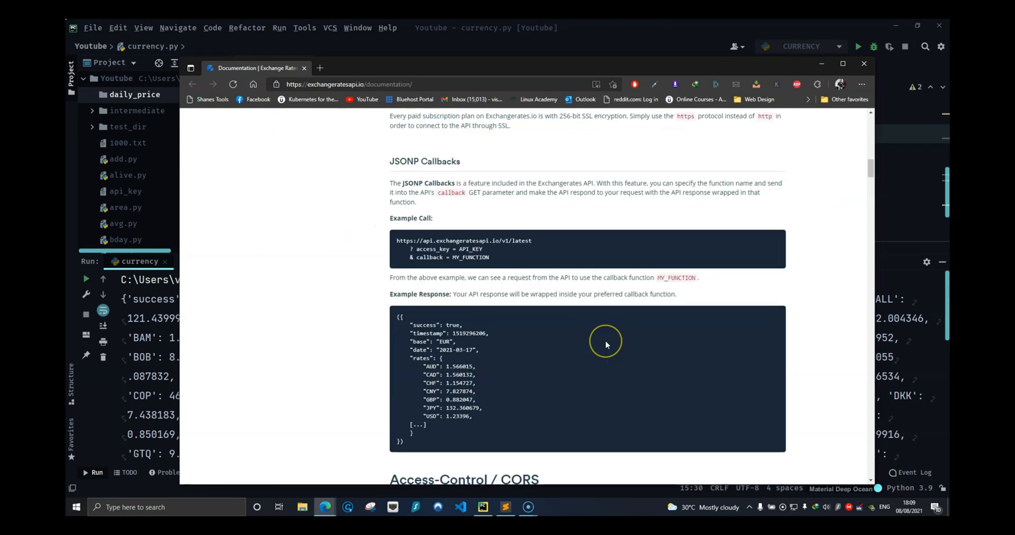
{"action": "scroll", "scroll_direction": "down", "scroll_amount": 3}
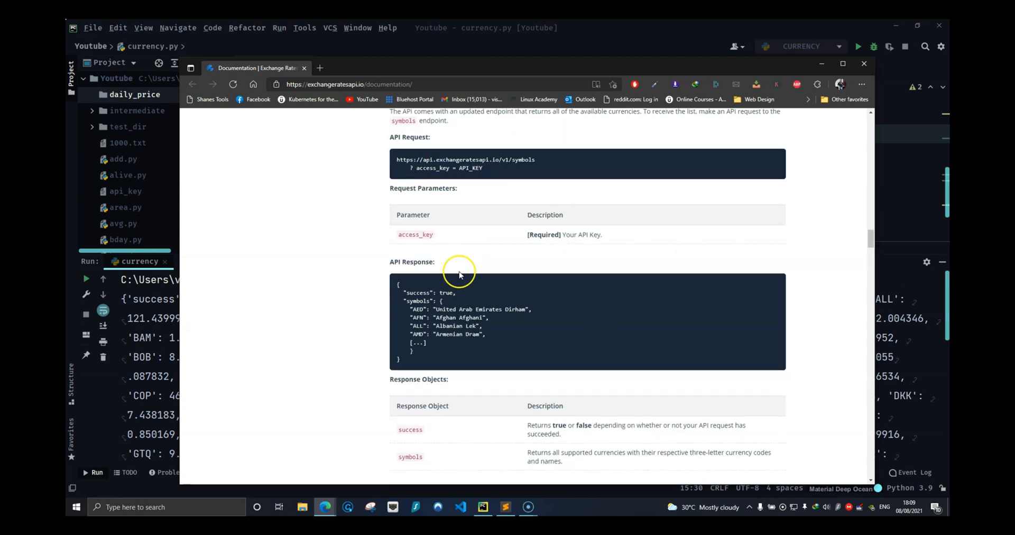
{"action": "scroll", "scroll_direction": "down", "scroll_amount": 3}
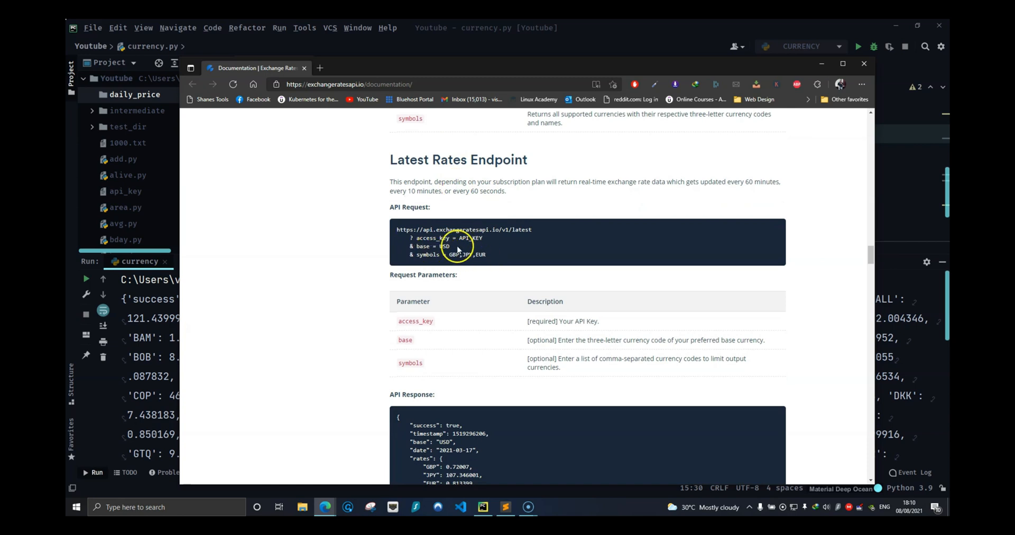
{"action": "double_click", "coordinate": [427, 247]}
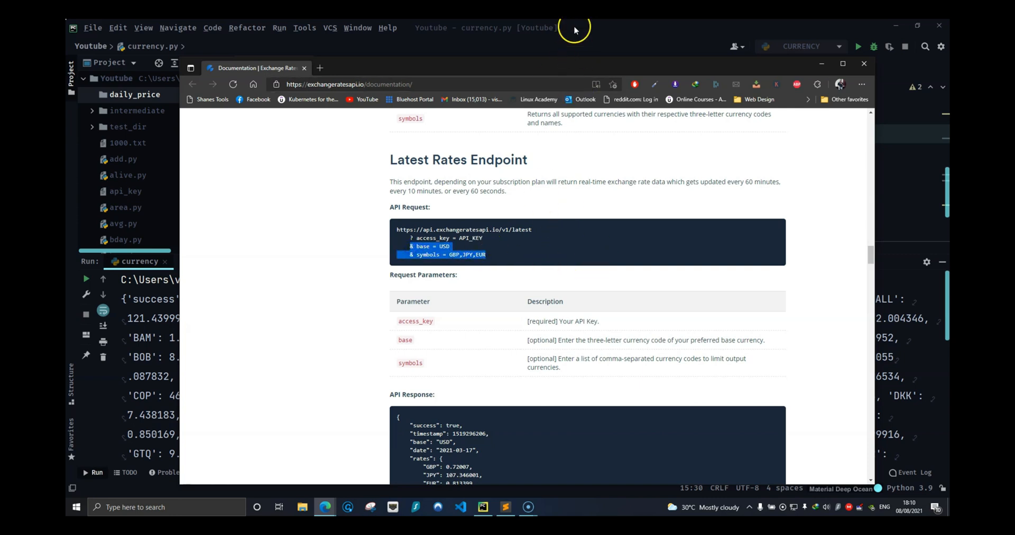
{"action": "mouse_move", "coordinate": [560, 31]}
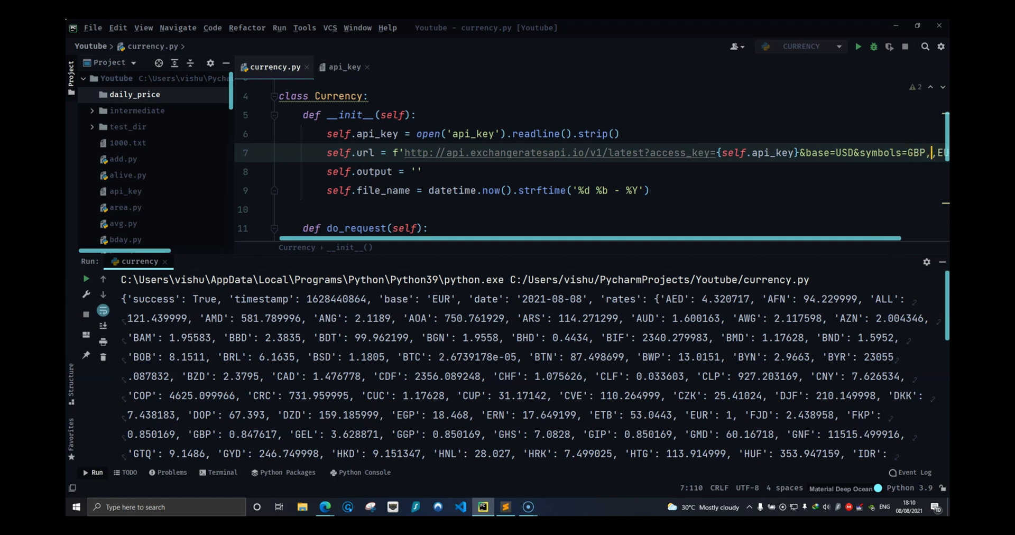
Step: Print res.status_code and res.text, rerun, and see the 400 base_currency_access_restricted error
{"action": "left_click", "coordinate": [85, 279]}
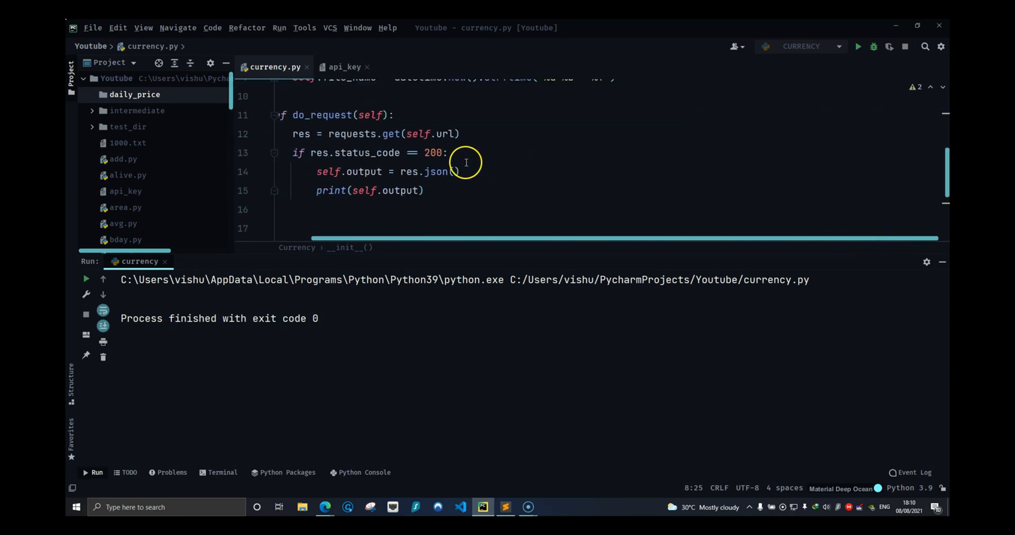
{"action": "type", "text": "print(res.status_code"}
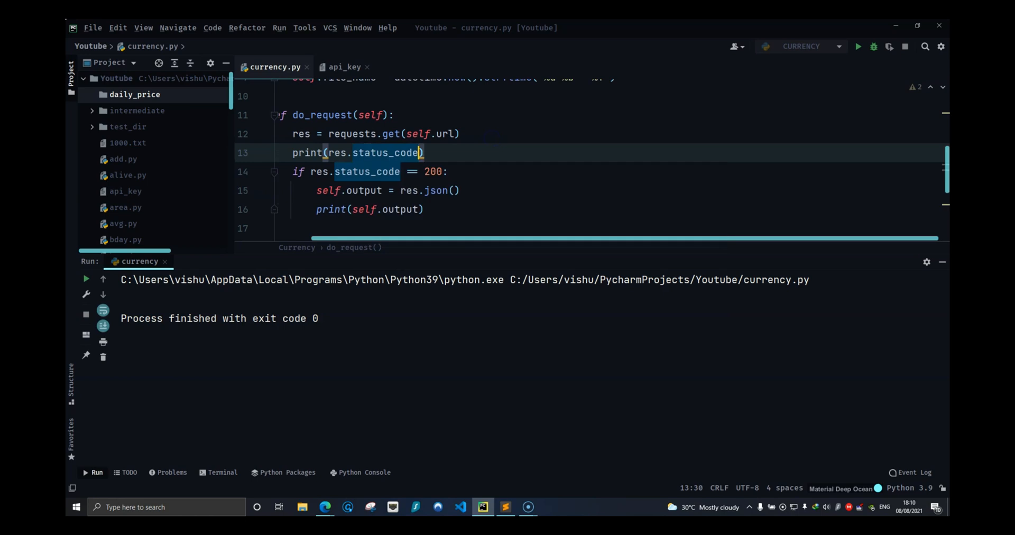
{"action": "type", "text": ", res.text"}
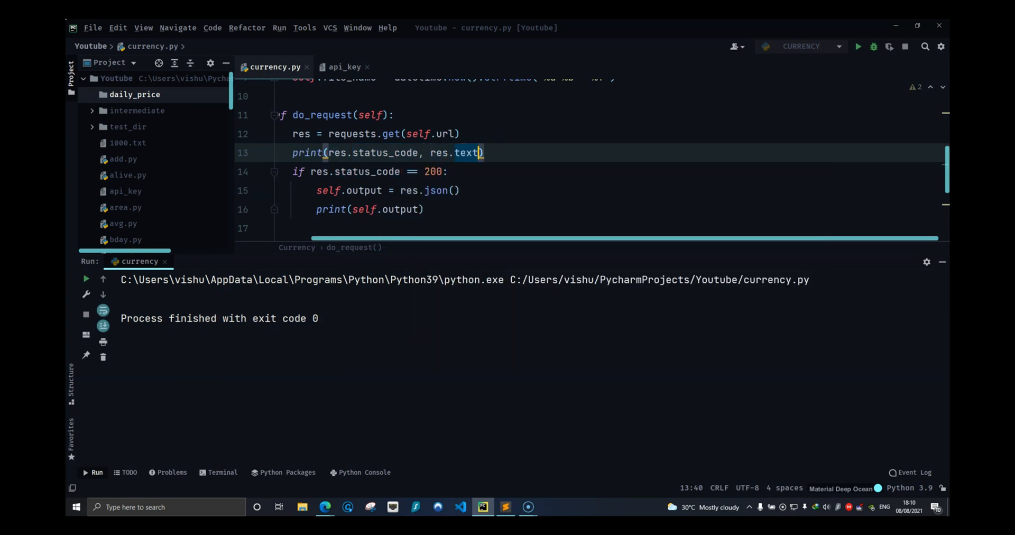
{"action": "left_click", "coordinate": [857, 46]}
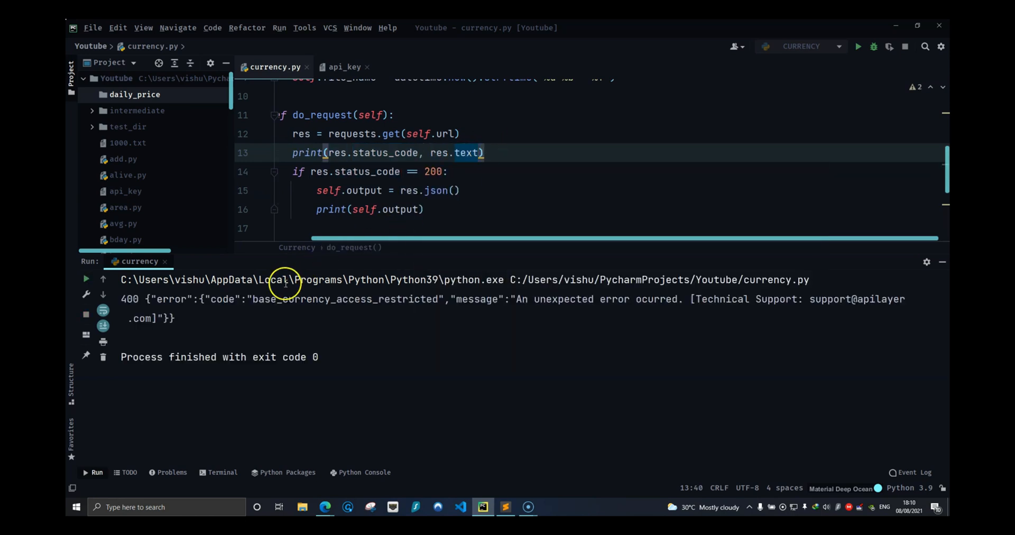
{"action": "left_click_drag", "start_coordinate": [282, 299], "coordinate": [388, 299]}
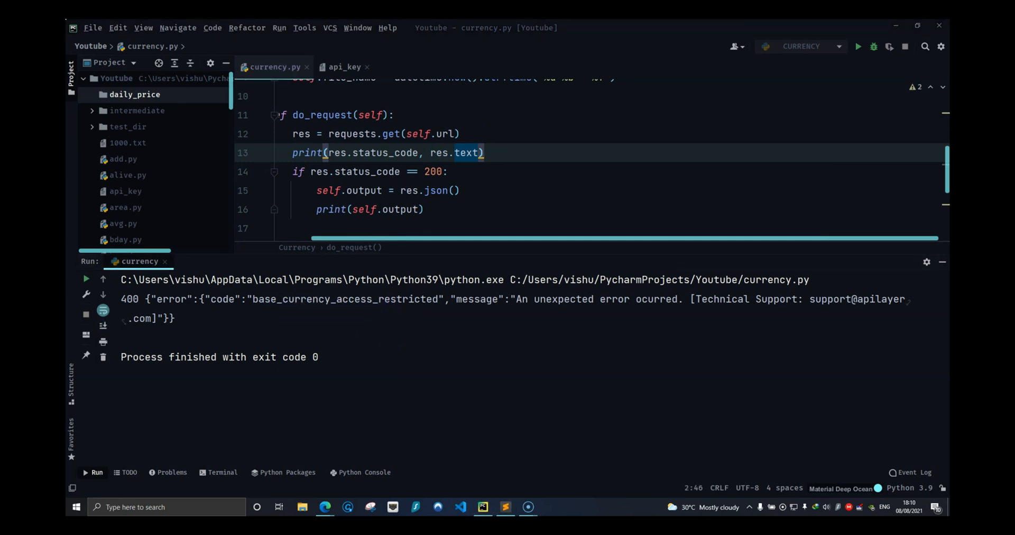
{"action": "left_click", "coordinate": [325, 506]}
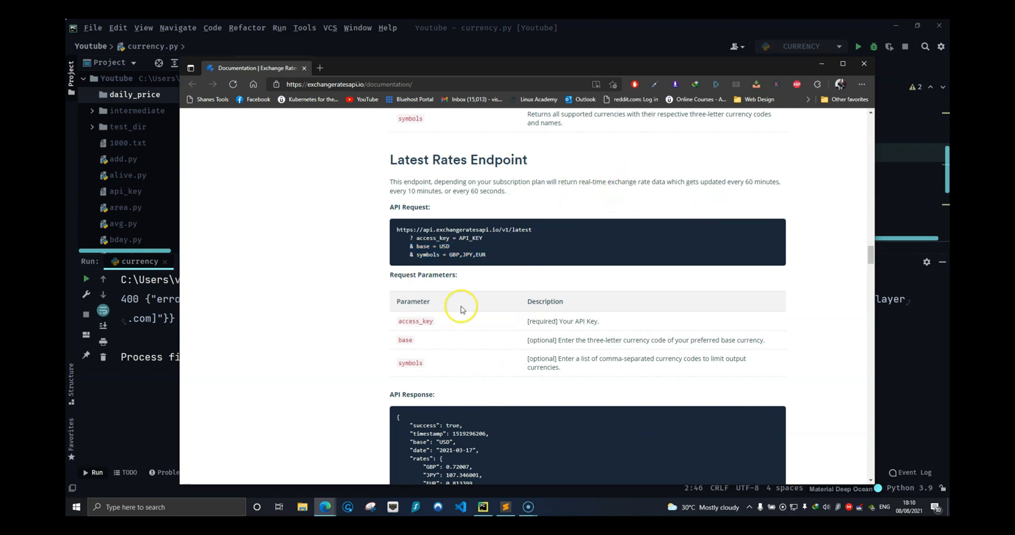
Step: Scroll the exchangeratesapi documentation down to the Historical Rates Endpoint section
{"action": "scroll", "scroll_direction": "down", "scroll_amount": 3}
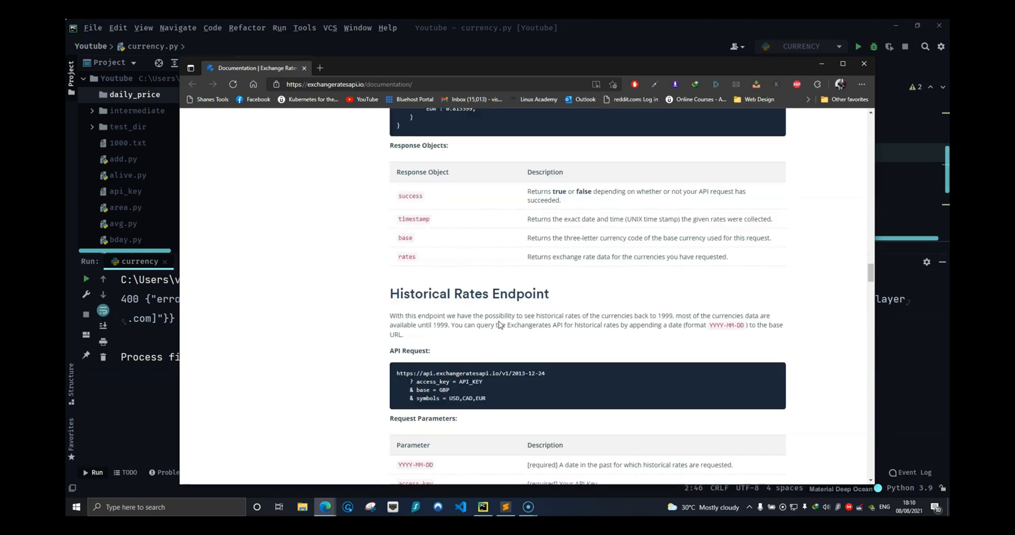
{"action": "scroll", "scroll_direction": "down", "scroll_amount": 3}
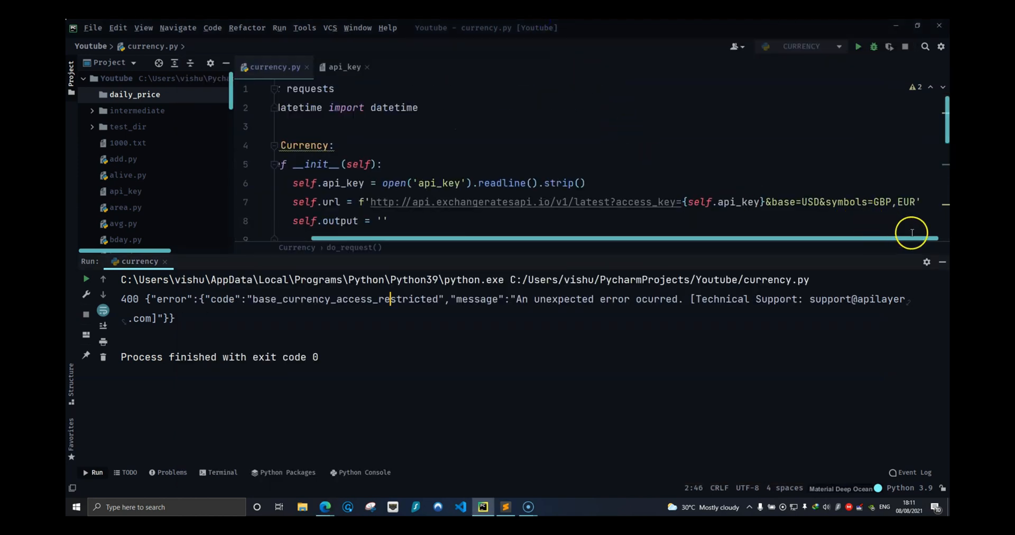
Step: Change the print to self.output['rates']['USD'], outputting the USD rate 1.17628
{"action": "left_click", "coordinate": [874, 201]}
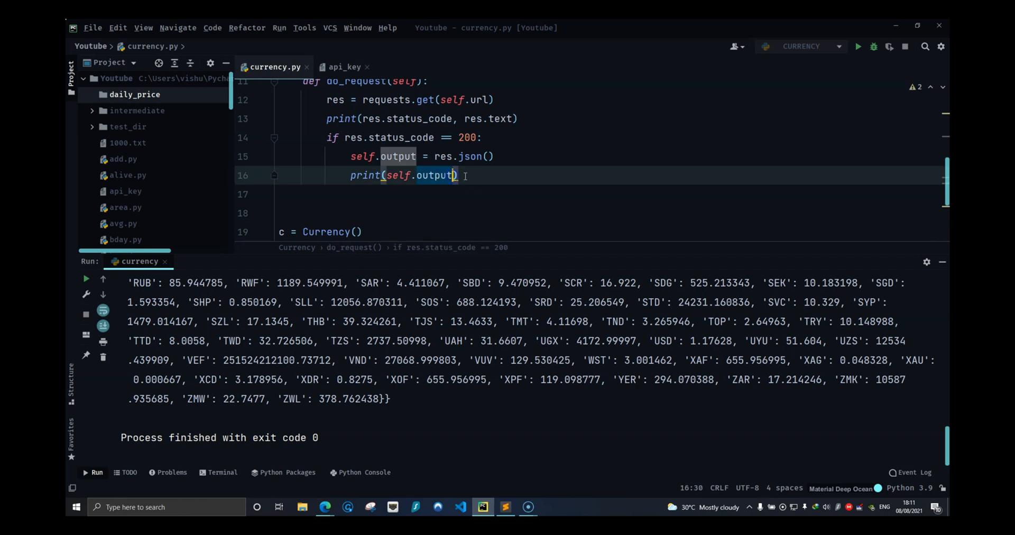
{"action": "type", "text": "['ratre']"}
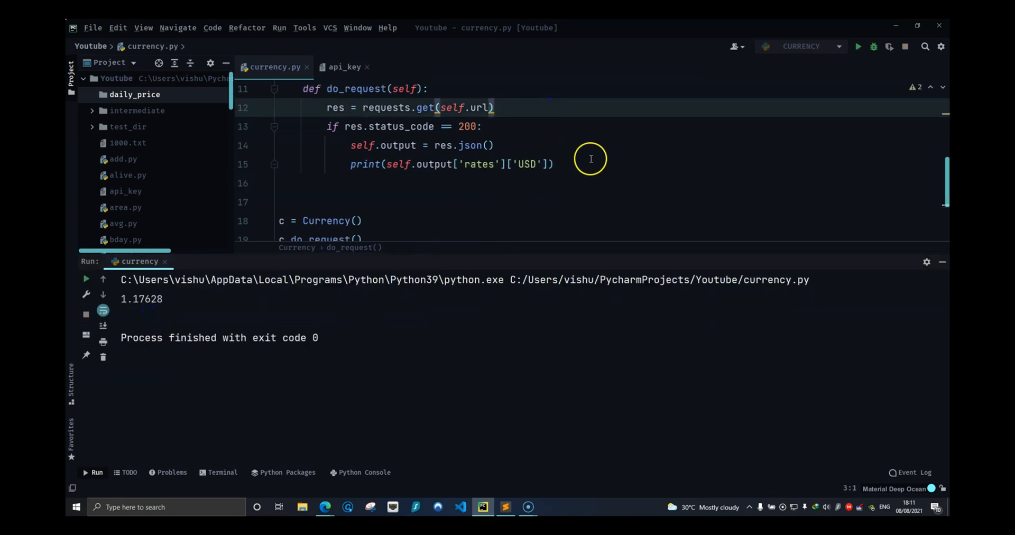
Step: Add a def write_to_file(self): stub with a print body, and call c.write_to_file()
{"action": "left_click", "coordinate": [303, 202]}
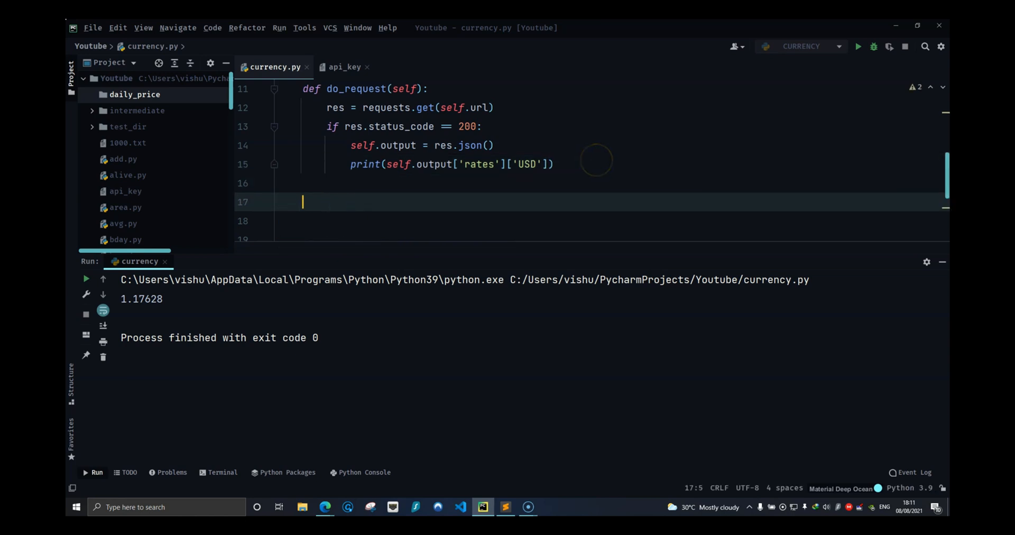
{"action": "type", "text": "def de"}
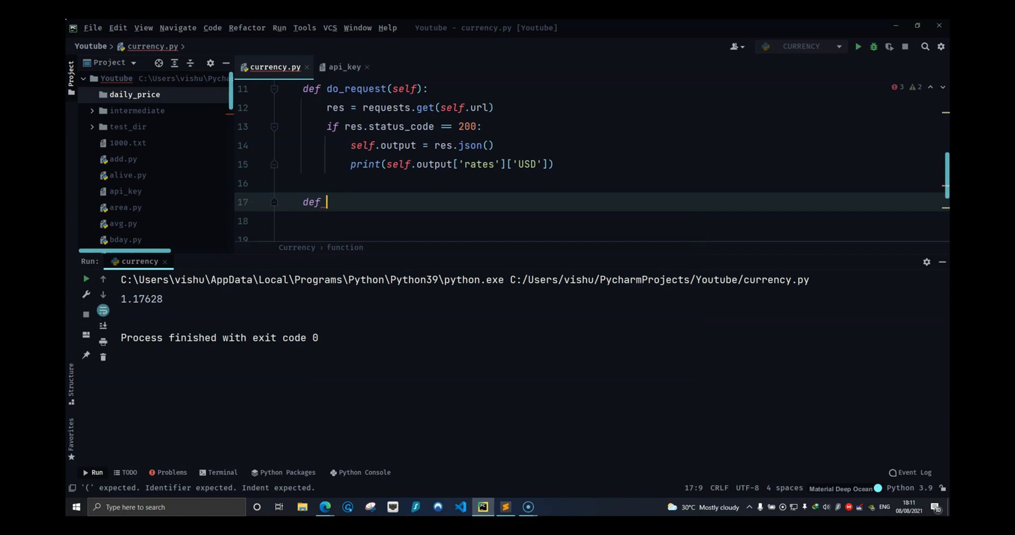
{"action": "type", "text": "writ"}
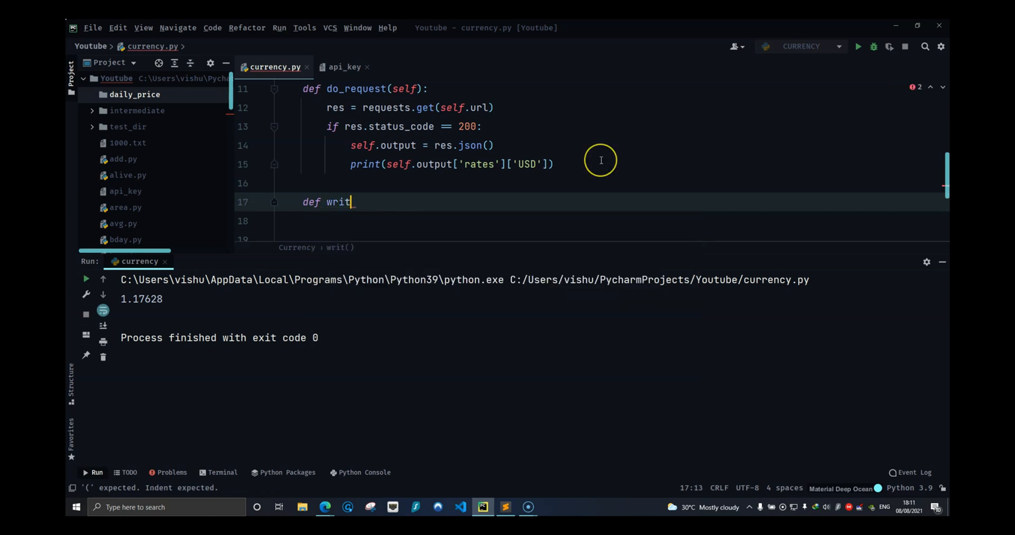
{"action": "type", "text": "e_to_f"}
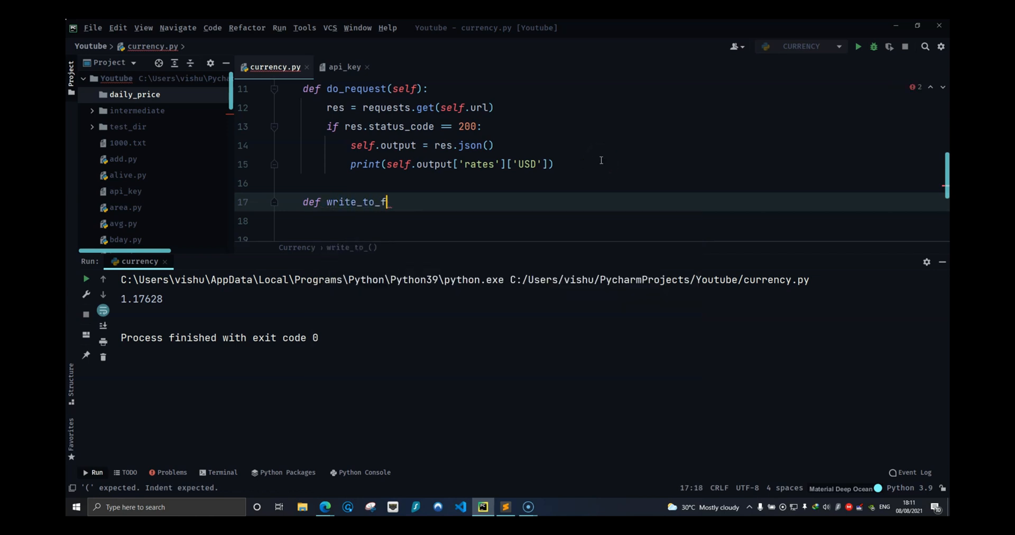
{"action": "type", "text": "ile(self):"}
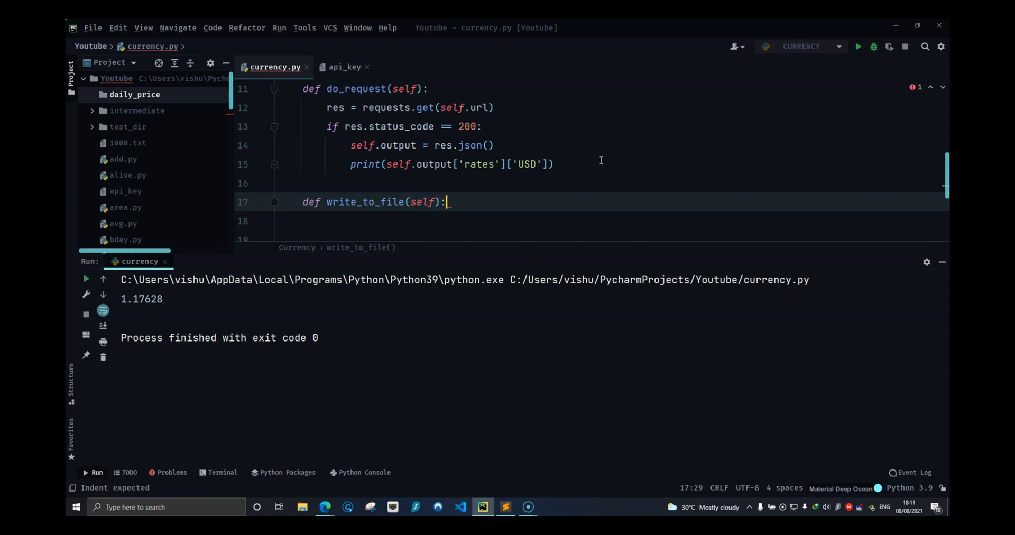
{"action": "type", "text": "print"}
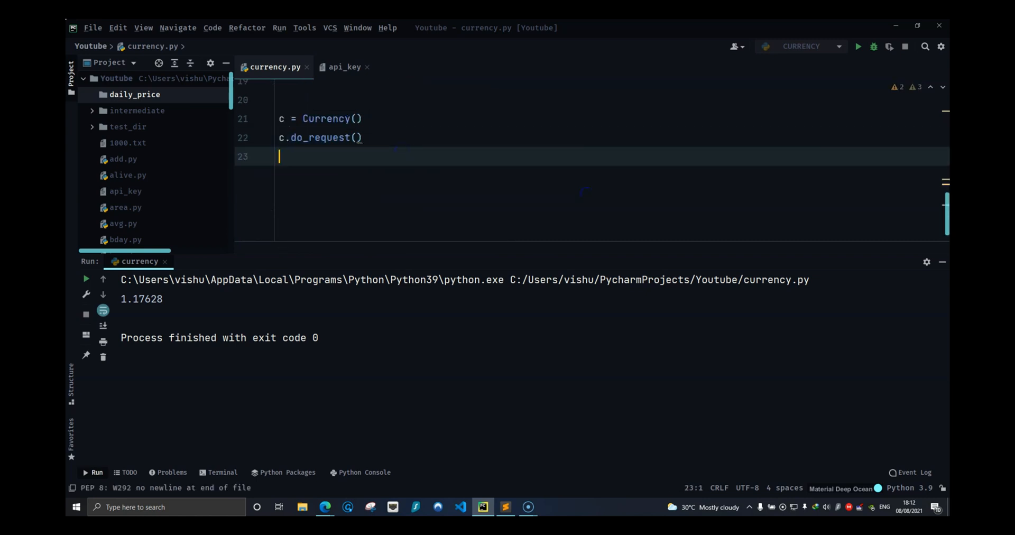
{"action": "type", "text": "c.write_to_file()"}
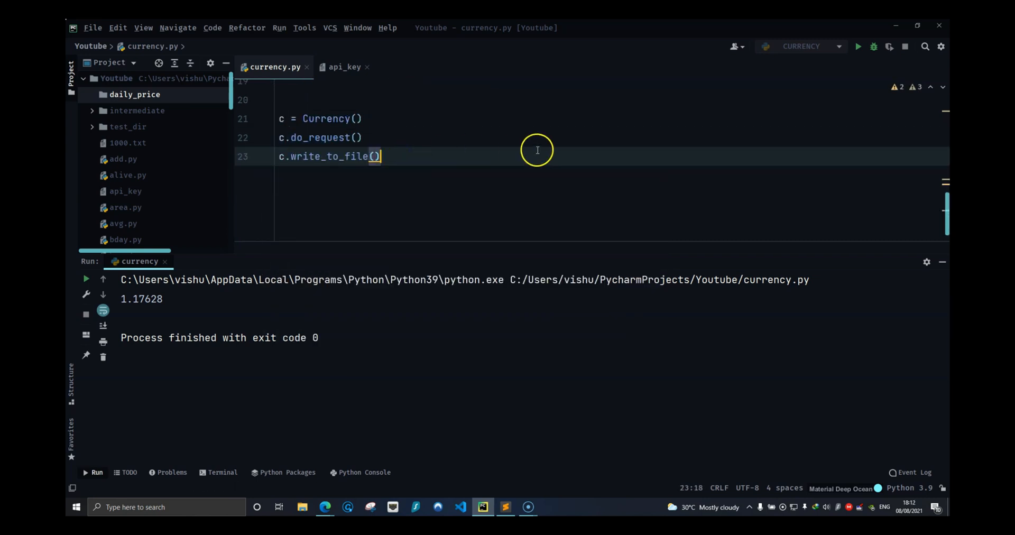